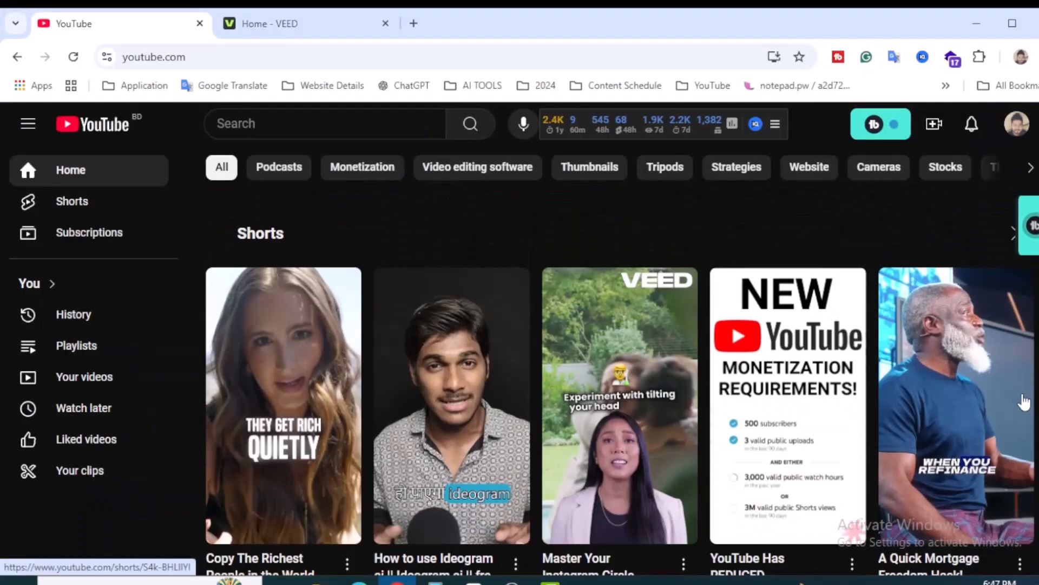
# Step: Scroll the Home feed and play the VEED 'Master Your Instagram Circle' Short
pyautogui.scroll(-3)
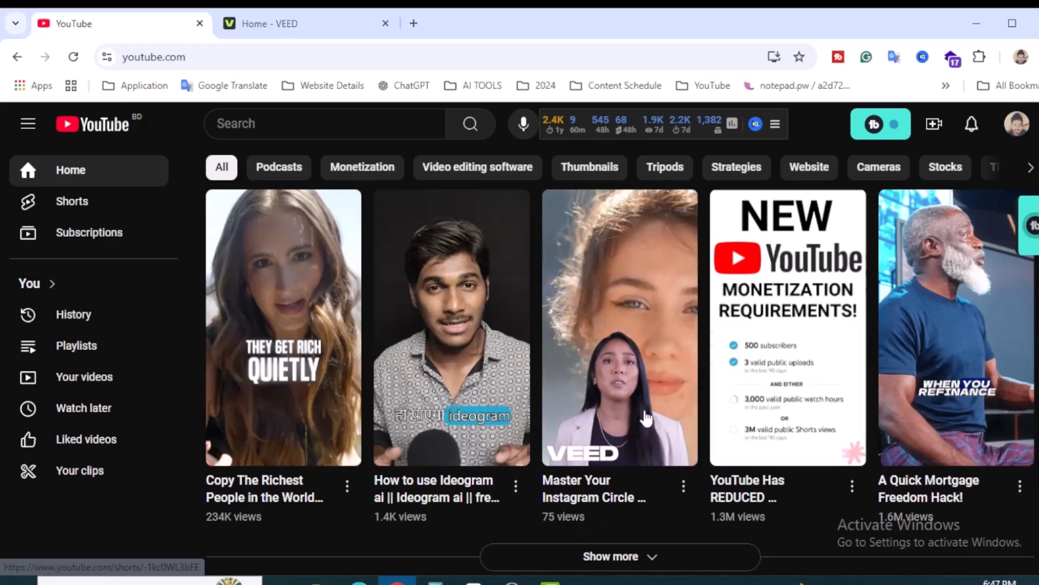
pyautogui.click(619, 327)
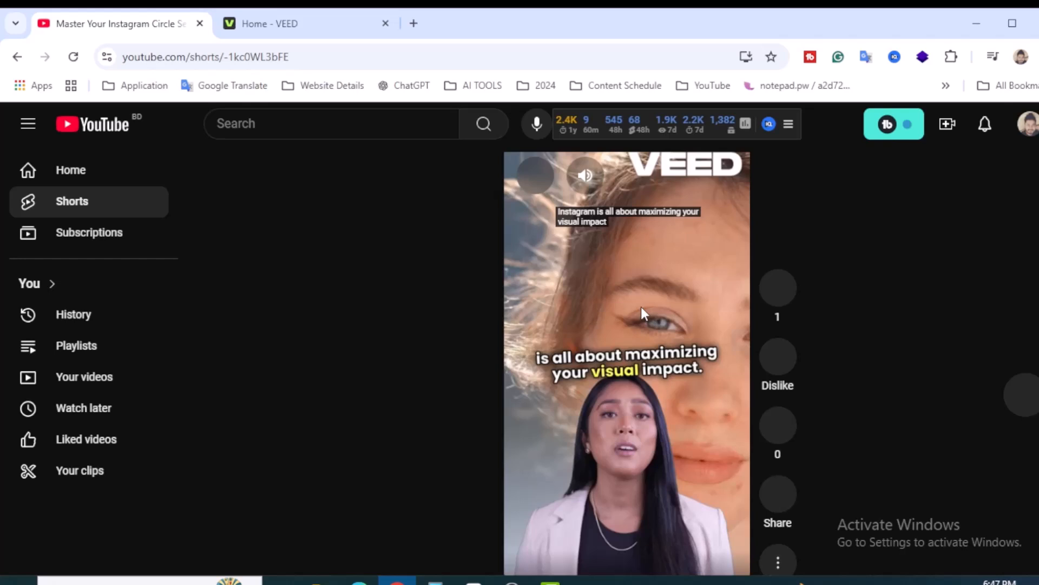
pyautogui.moveTo(629, 425)
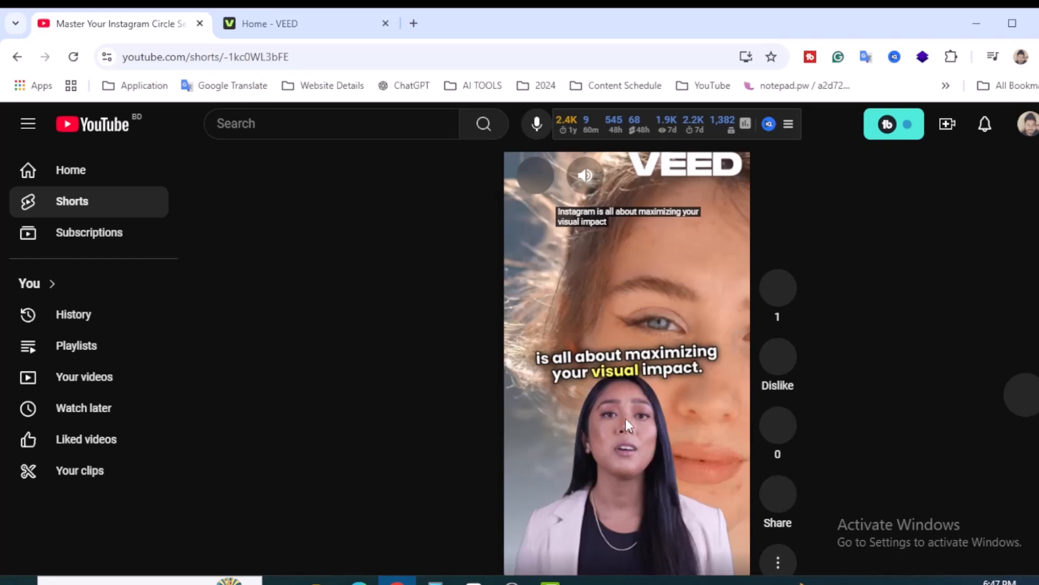
pyautogui.moveTo(630, 469)
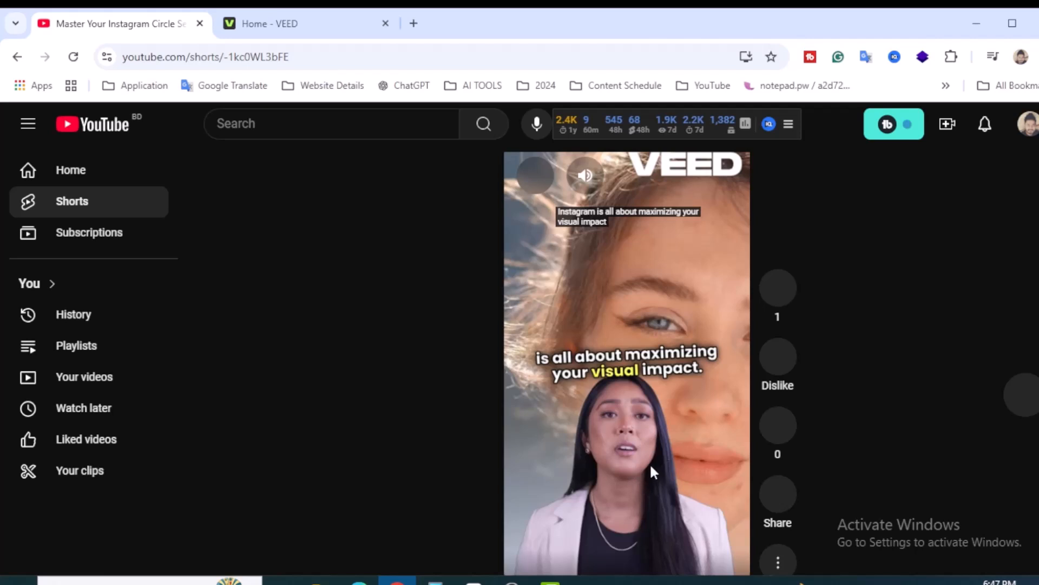
pyautogui.moveTo(689, 437)
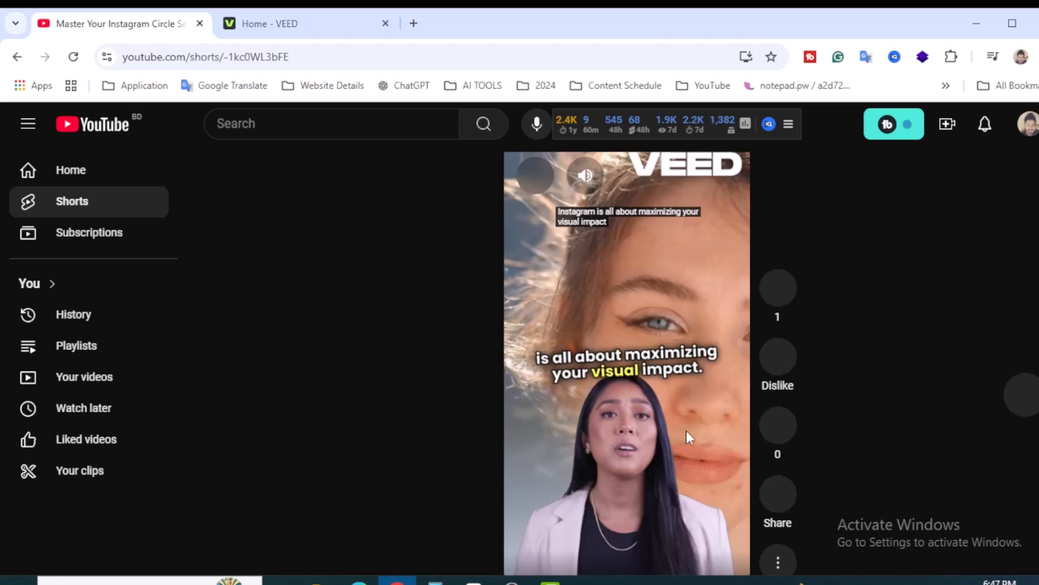
pyautogui.moveTo(658, 396)
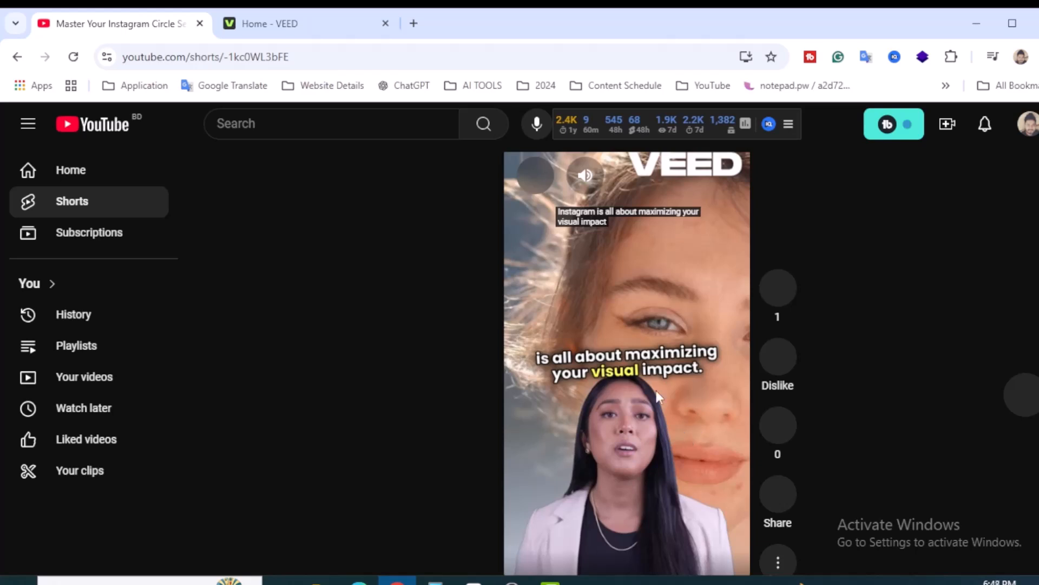
pyautogui.moveTo(688, 428)
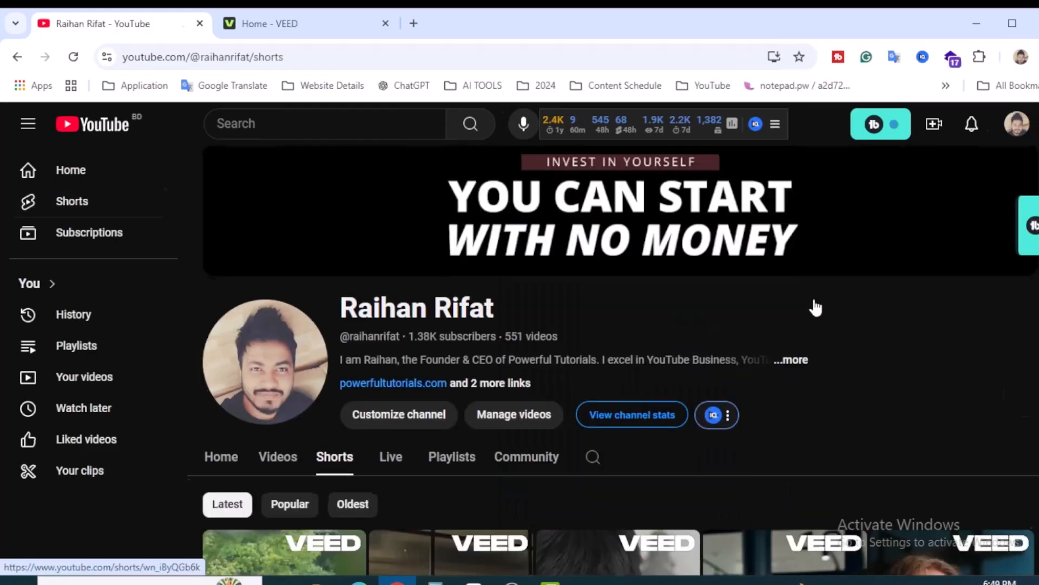
# Step: Scroll through the channel's Shorts page on the way to Studio analytics
pyautogui.scroll(-3)
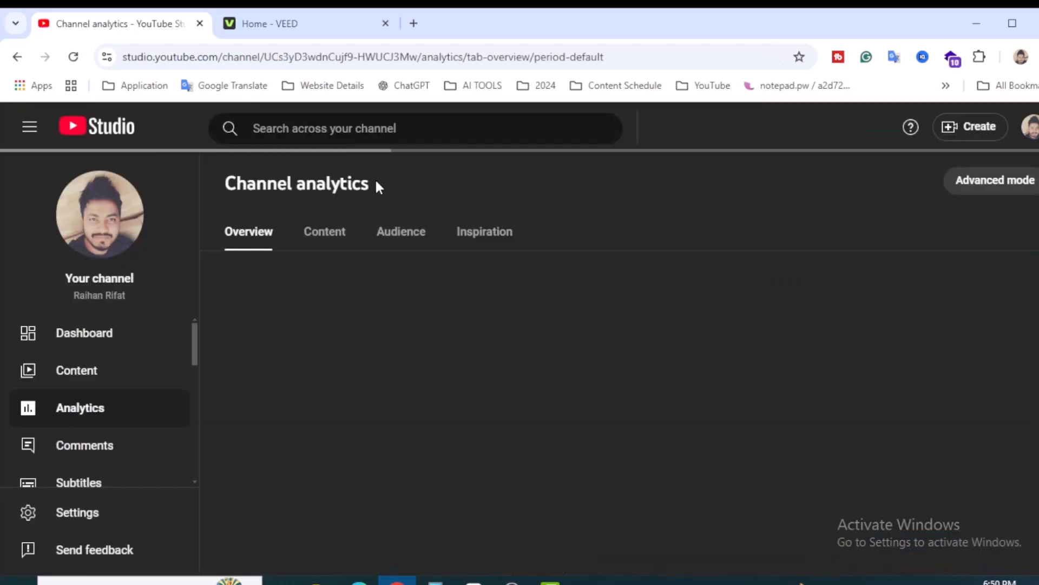
pyautogui.moveTo(537, 247)
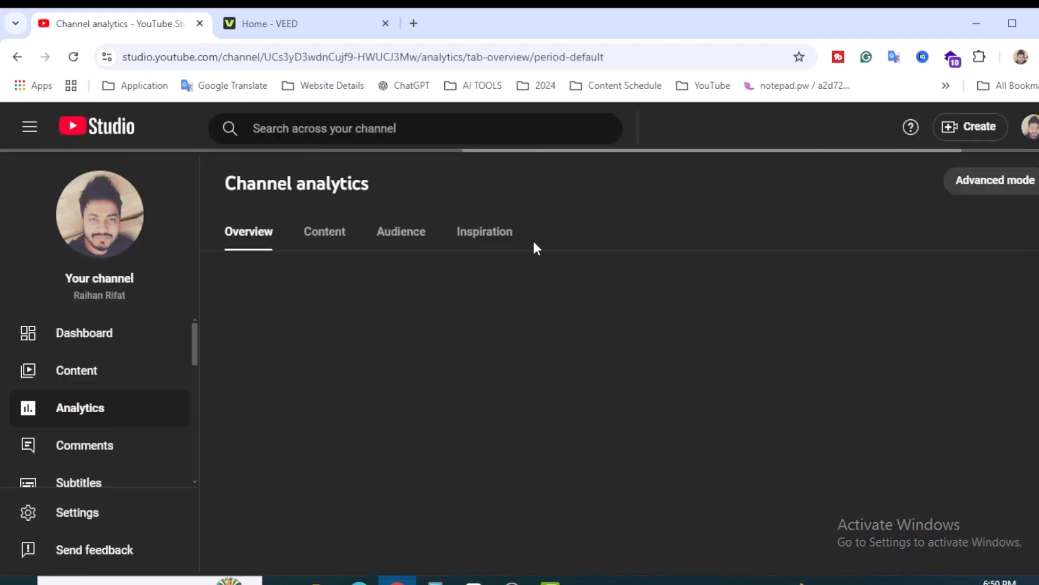
# Step: Open the Inspiration tab and scroll down to the Make a Short ideas
pyautogui.click(484, 231)
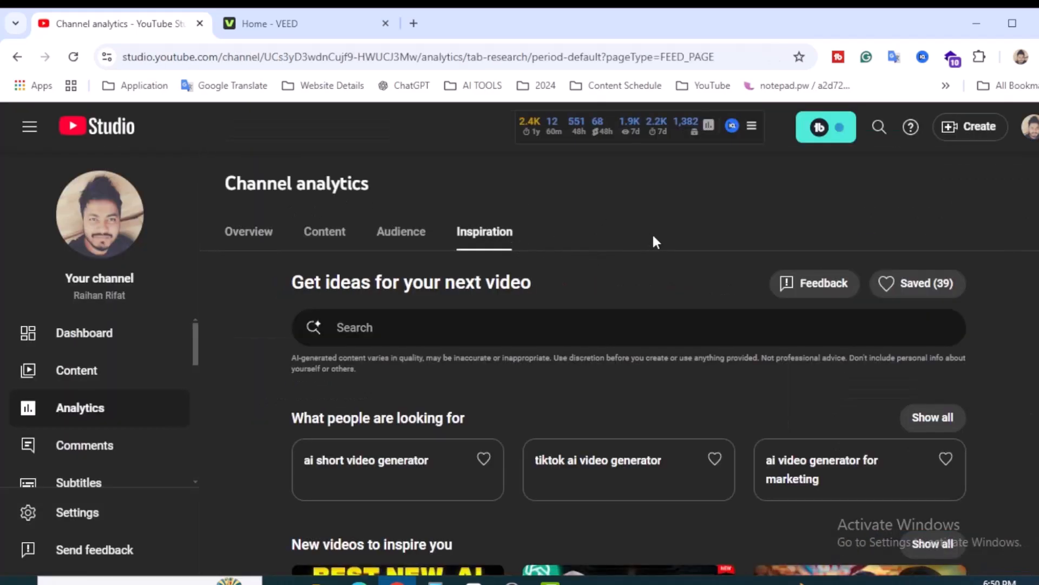
pyautogui.moveTo(1026, 333)
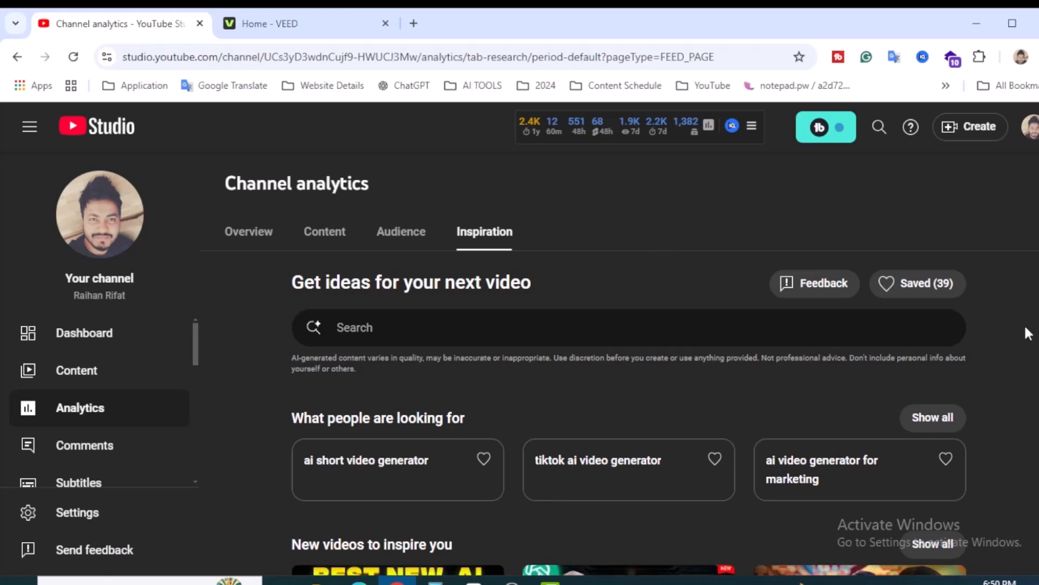
pyautogui.moveTo(1011, 410)
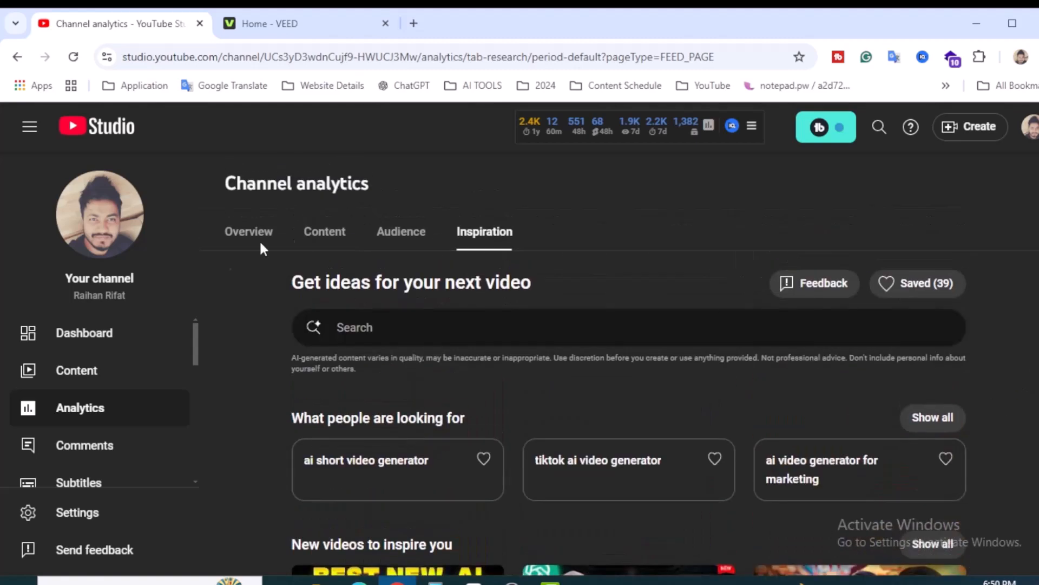
pyautogui.moveTo(320, 285)
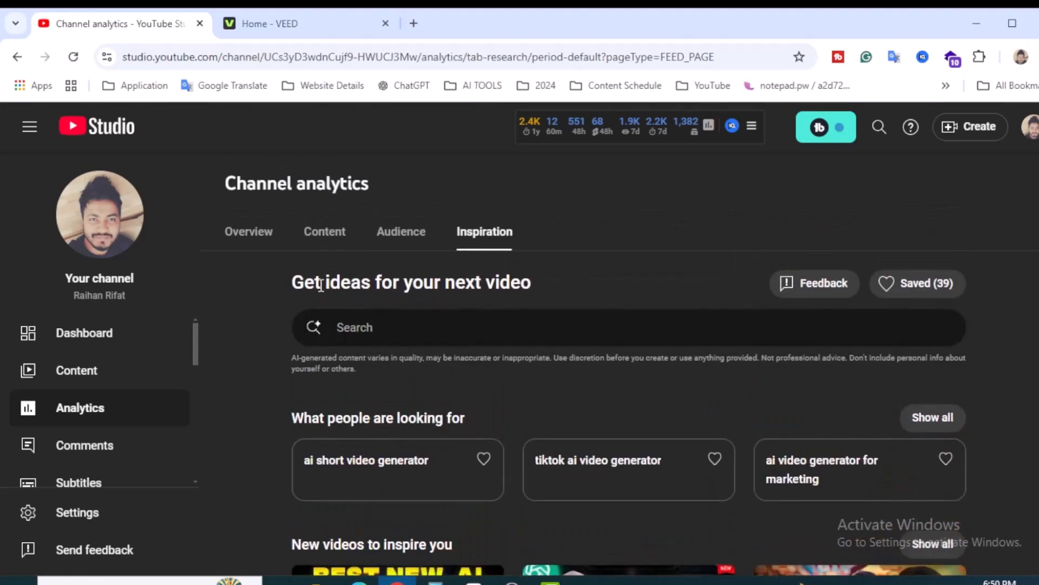
pyautogui.moveTo(1000, 371)
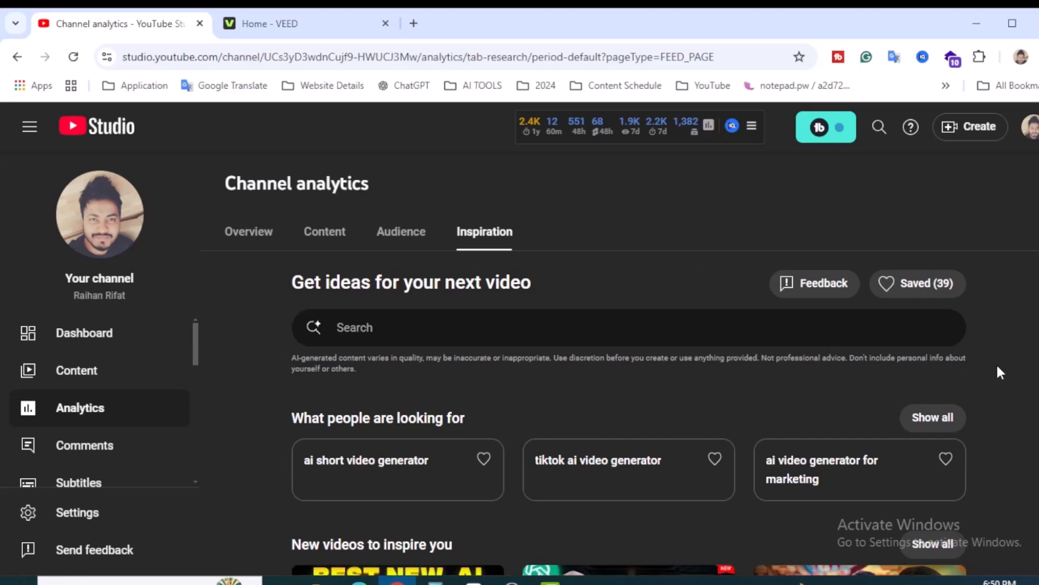
pyautogui.scroll(-3)
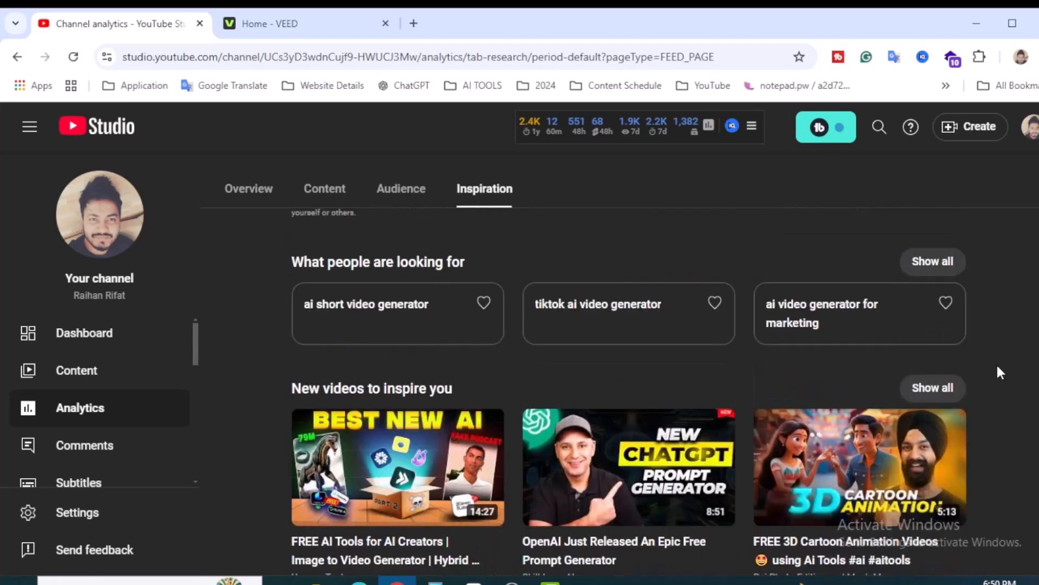
pyautogui.scroll(-3)
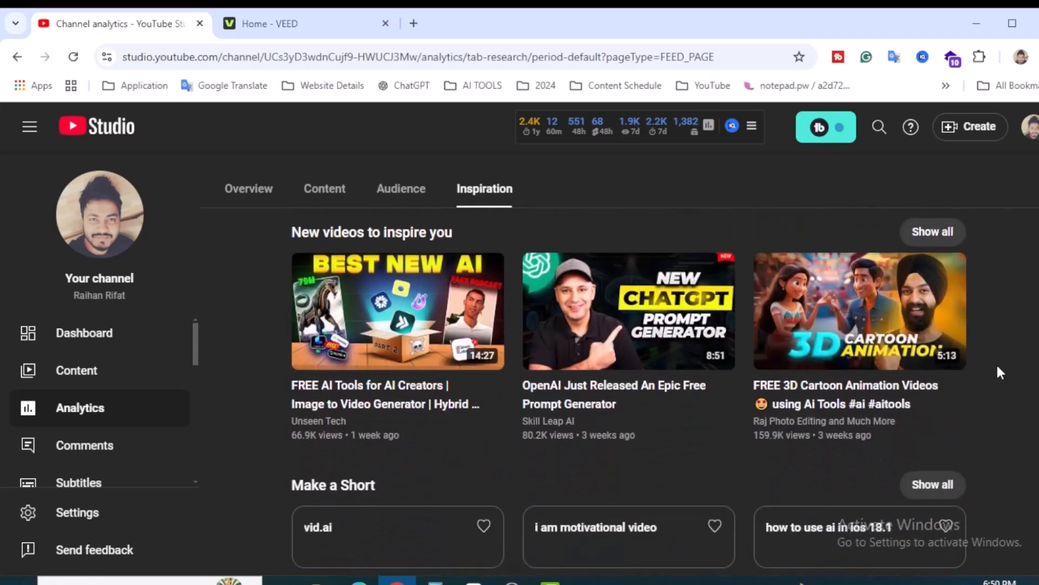
pyautogui.scroll(-3)
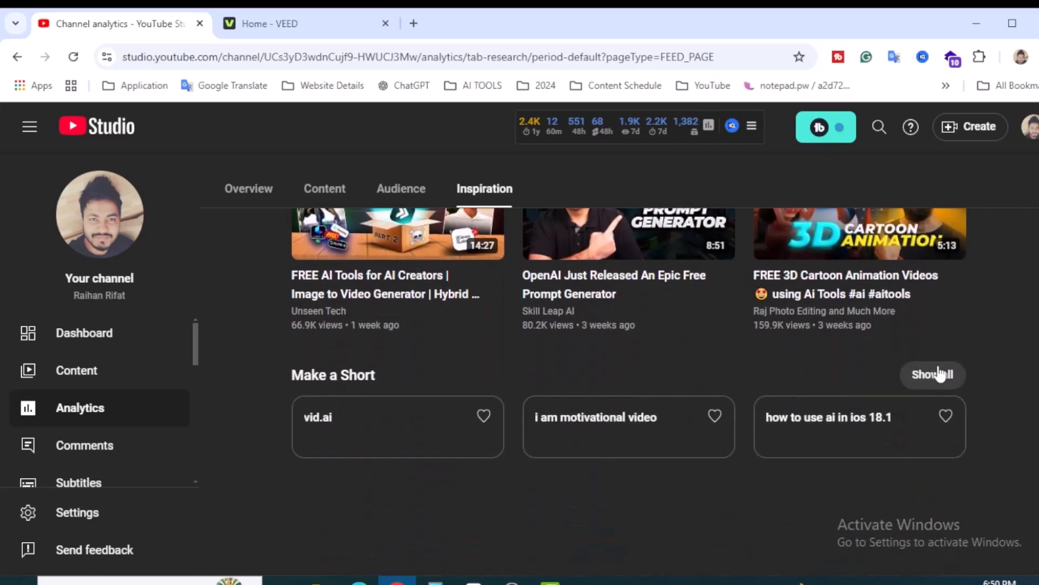
pyautogui.moveTo(390, 383)
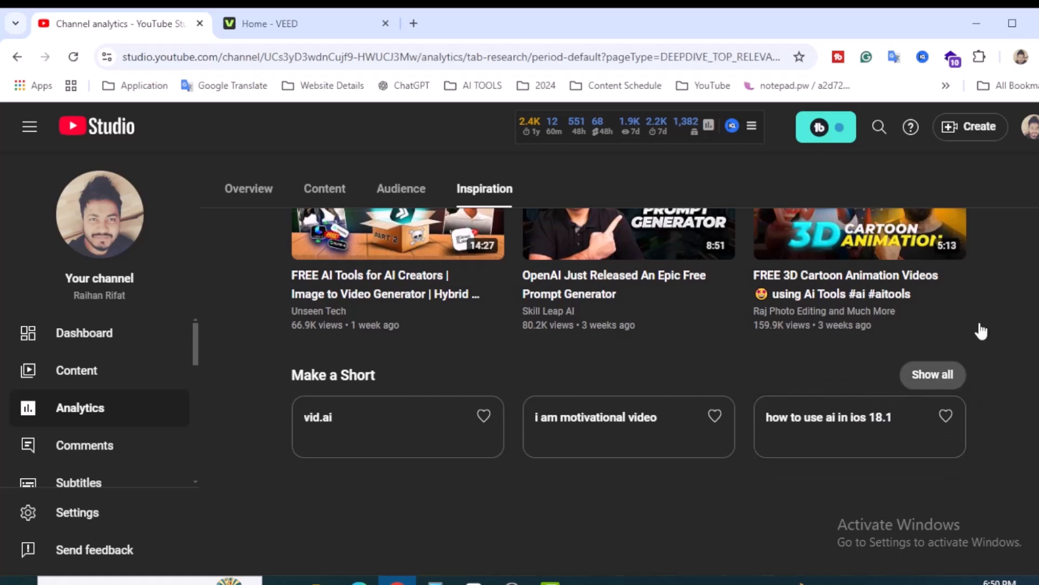
# Step: Expand the full Make a Short topic list and scroll through its cards
pyautogui.click(932, 374)
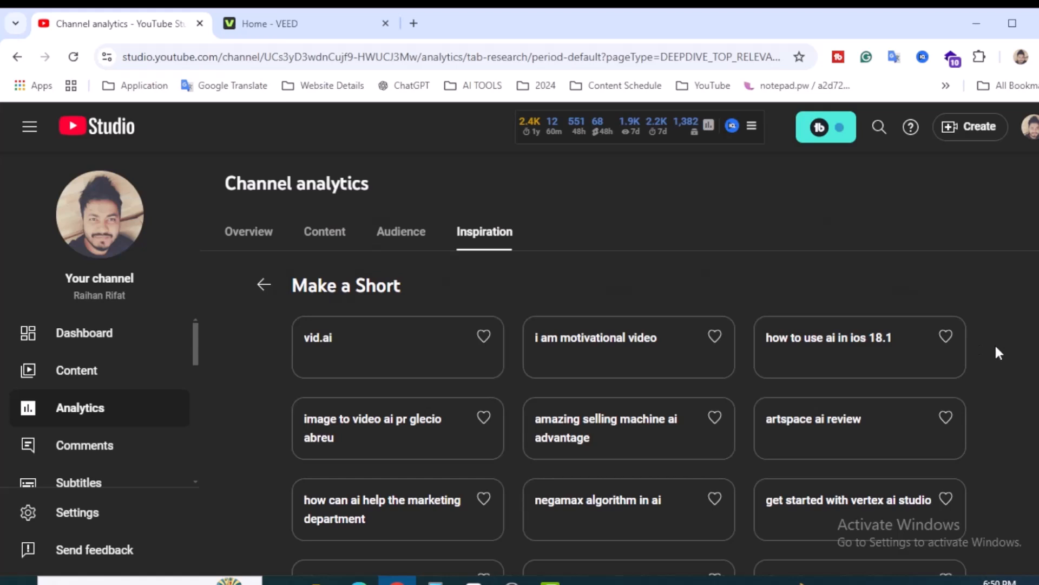
pyautogui.scroll(-3)
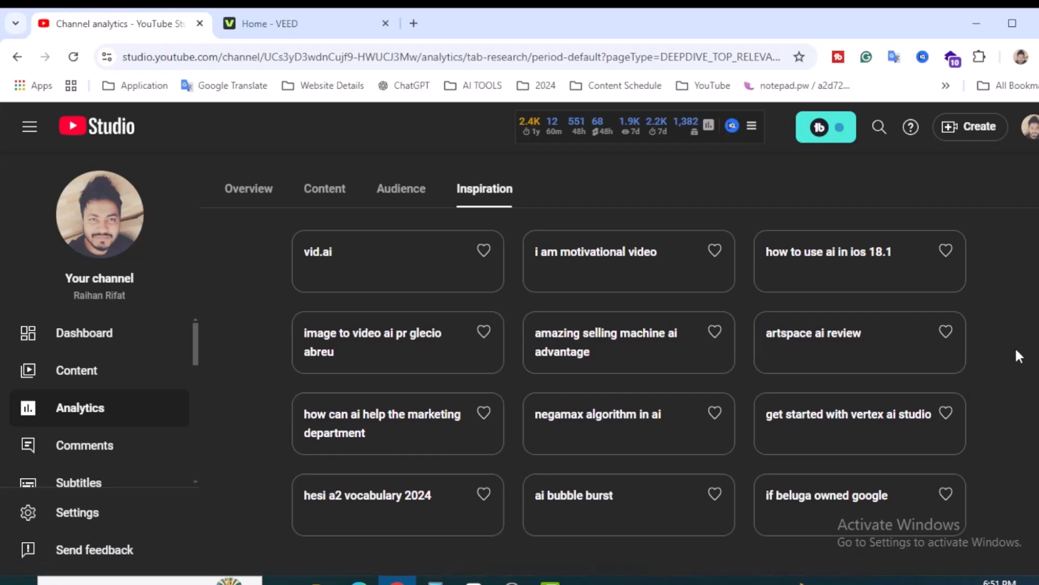
pyautogui.moveTo(338, 433)
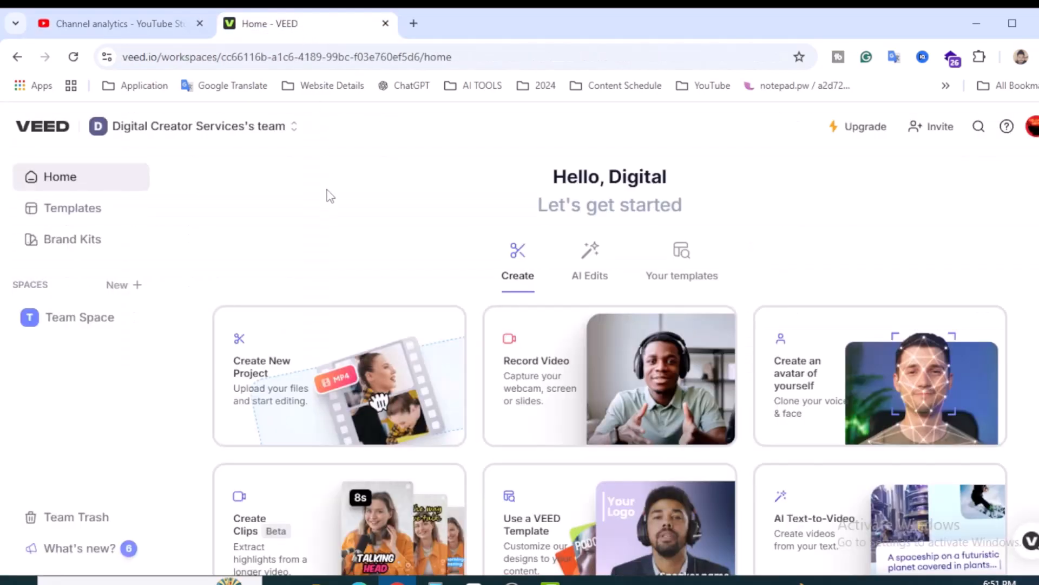
pyautogui.moveTo(937, 255)
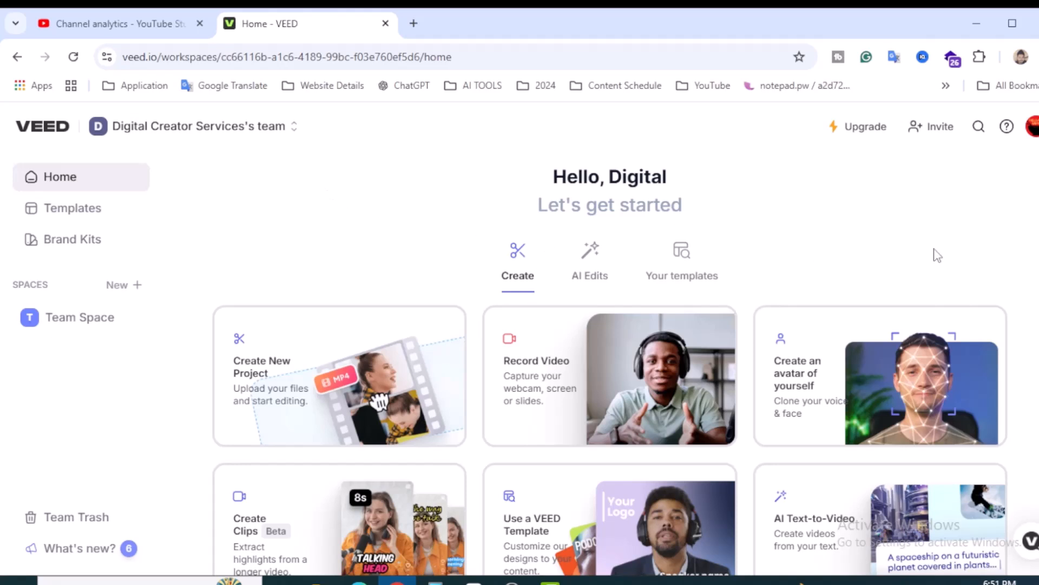
pyautogui.moveTo(904, 234)
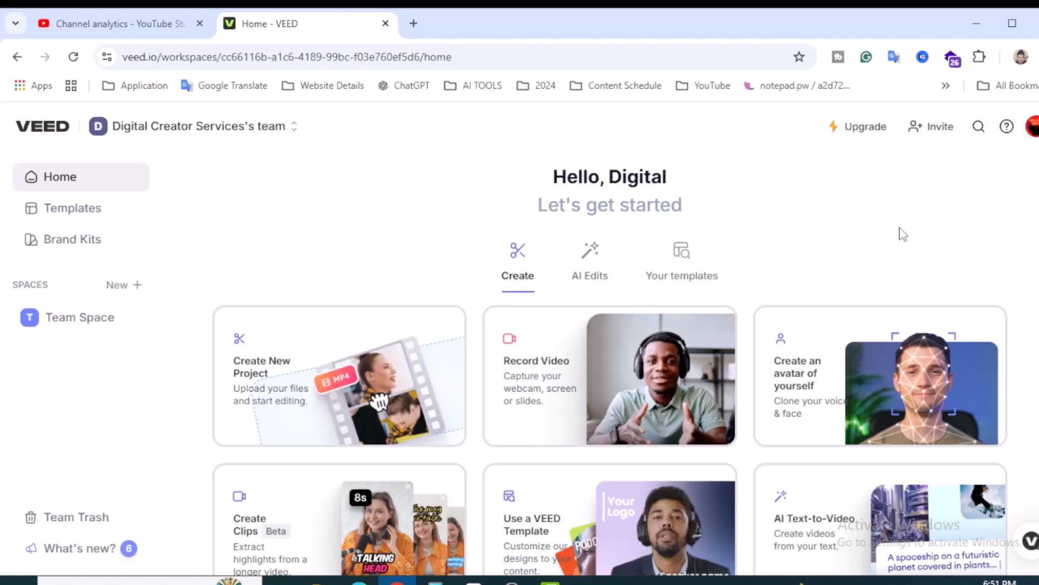
# Step: Copy the 'how can ai help the marketing department' idea and start VEED's AI Text-to-Video
pyautogui.scroll(-3)
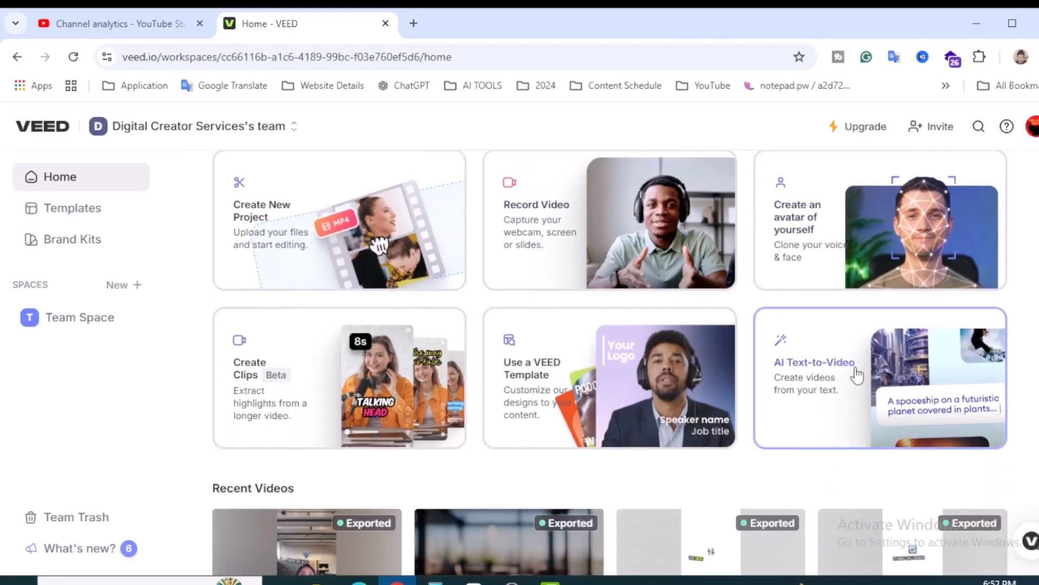
pyautogui.click(112, 23)
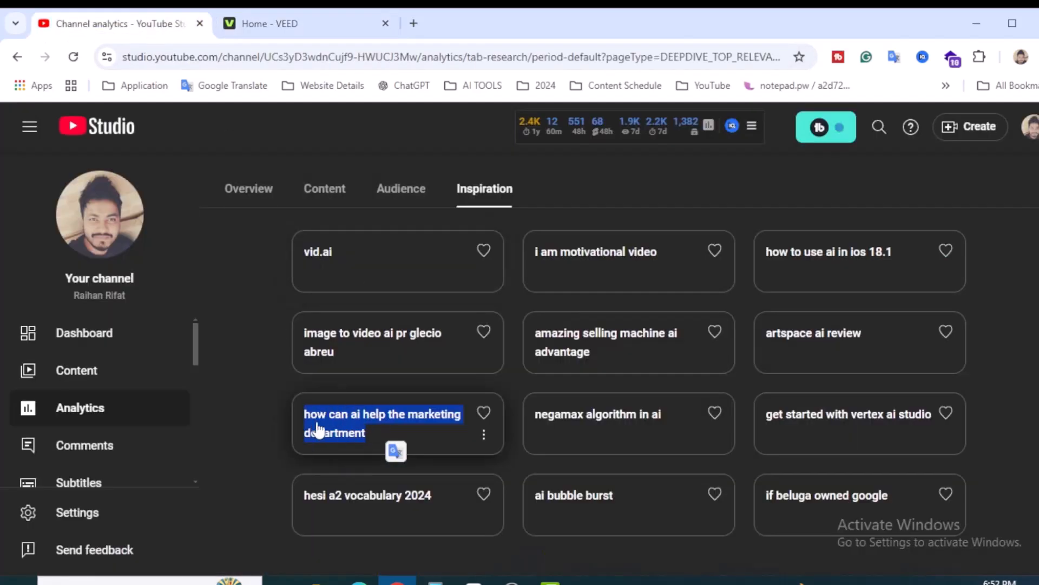
pyautogui.click(299, 23)
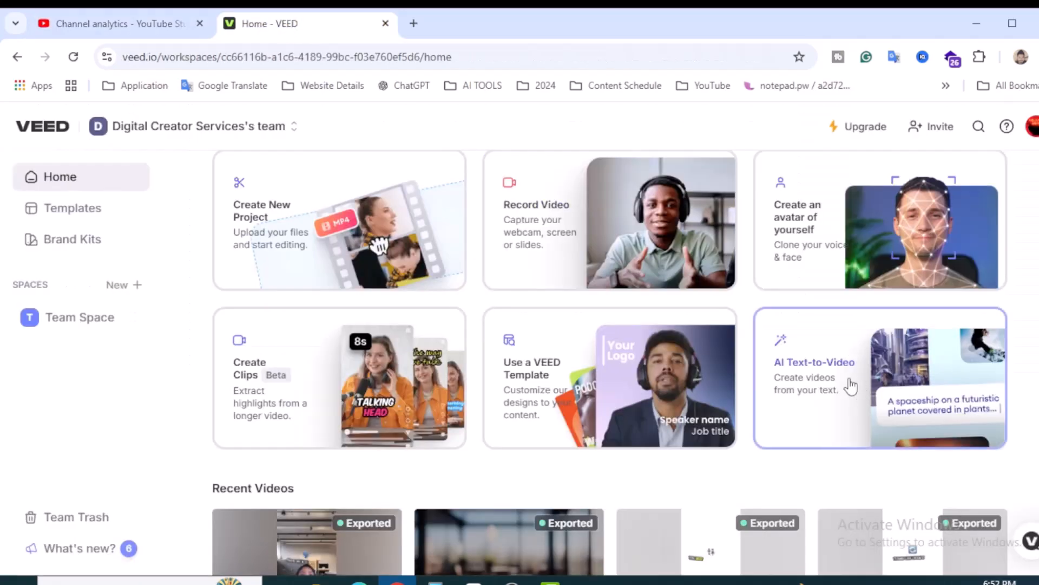
pyautogui.click(880, 378)
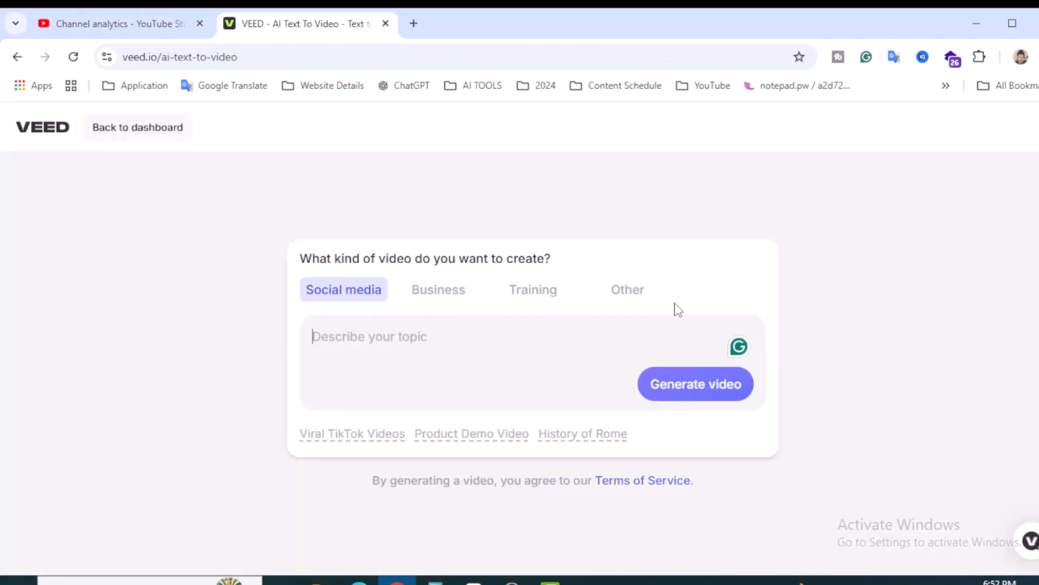
pyautogui.moveTo(602, 255)
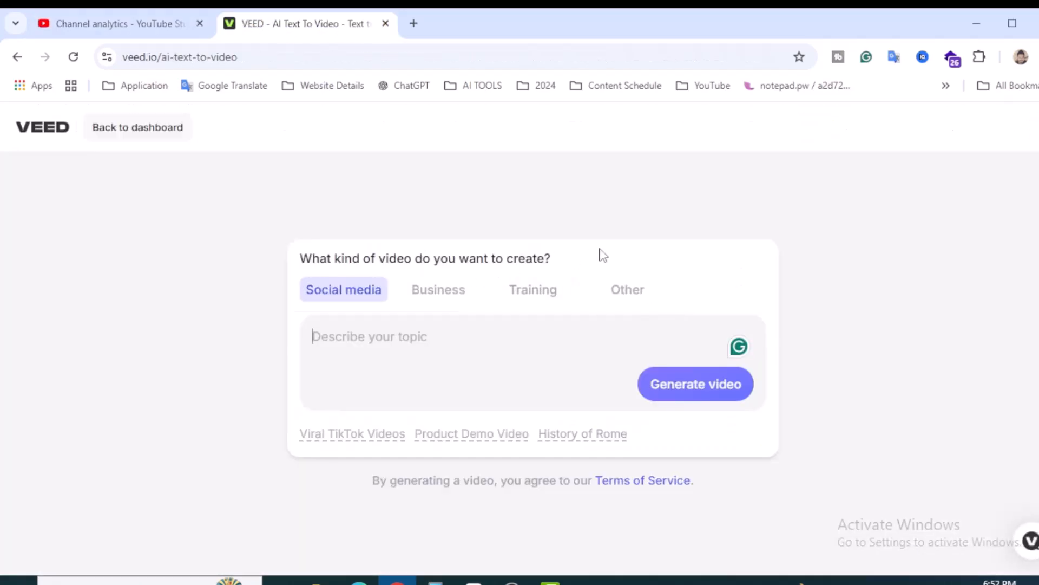
# Step: Generate a Business video from the topic 'how can ai help the marketing department'
pyautogui.click(438, 289)
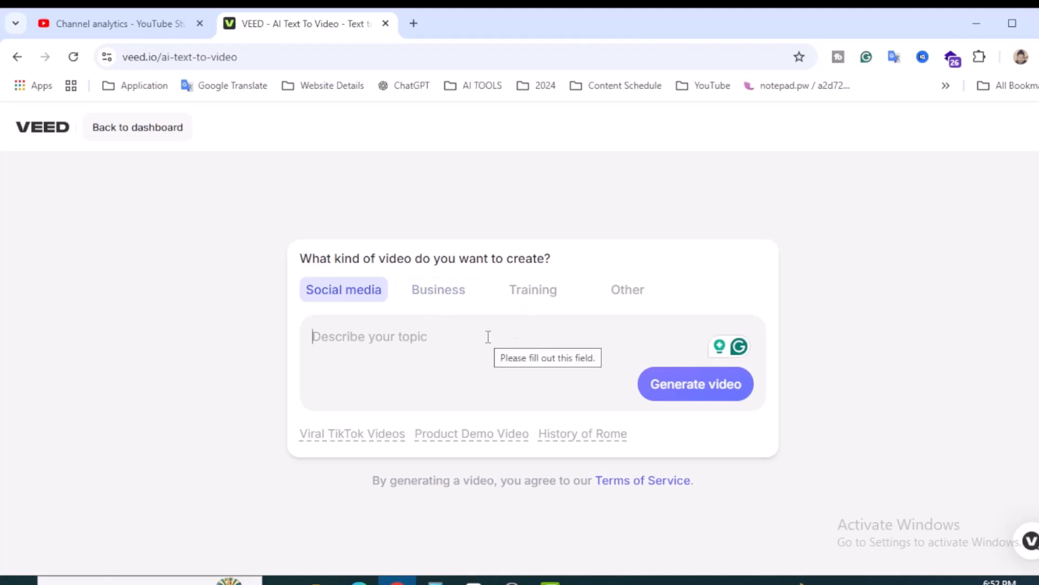
pyautogui.click(438, 290)
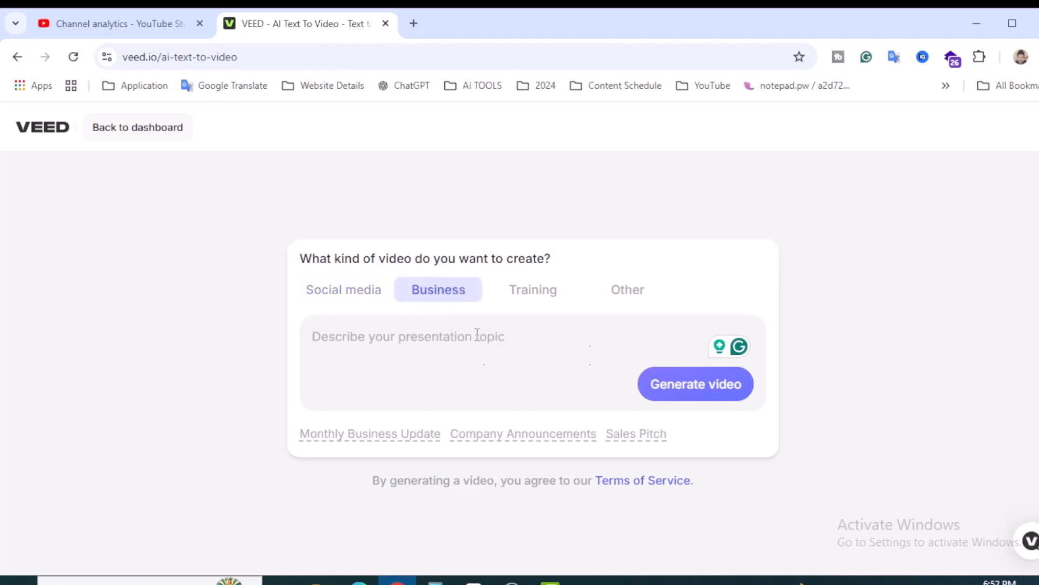
pyautogui.click(694, 384)
pyautogui.write('how can ai help the marketing department')
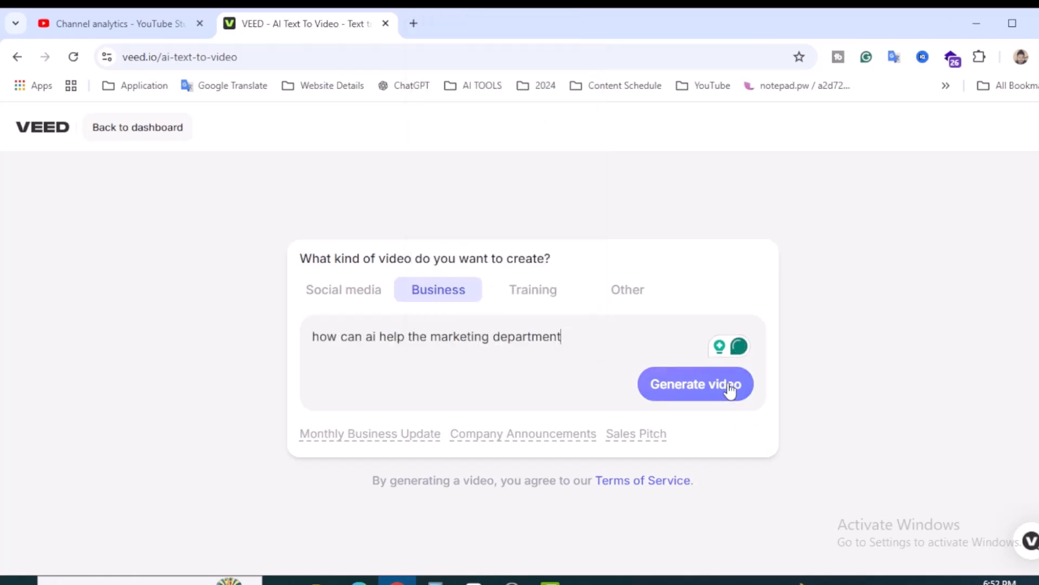
pyautogui.click(694, 383)
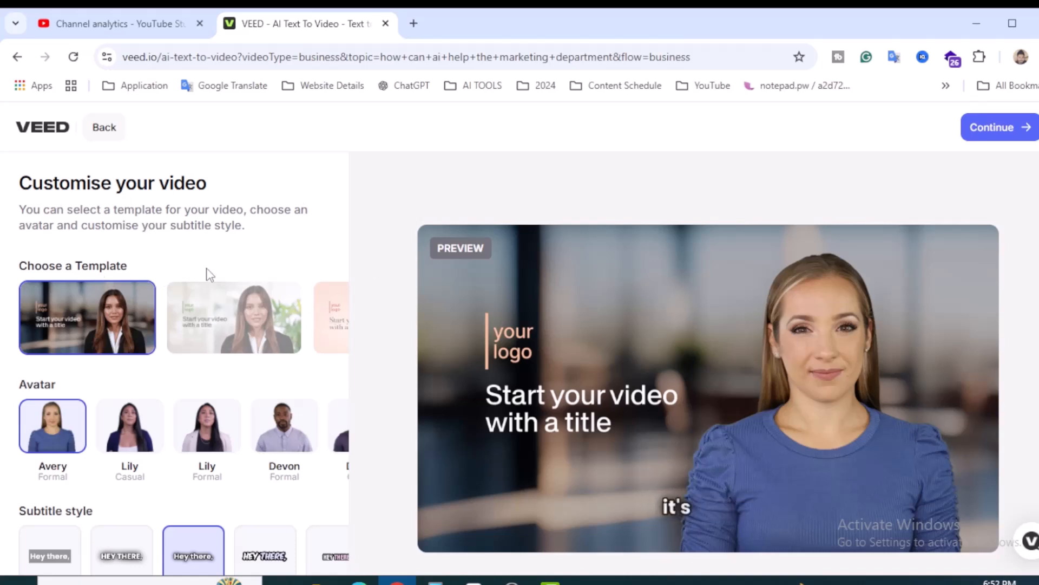
# Step: Pick the green-logo office template with plants and the formal Lily presenter avatar
pyautogui.click(233, 317)
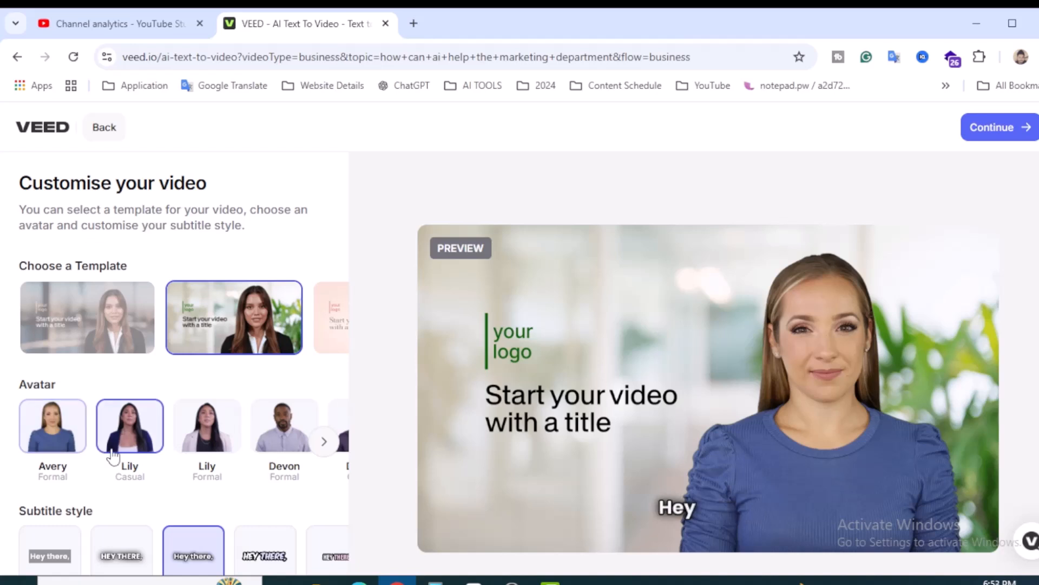
pyautogui.click(207, 425)
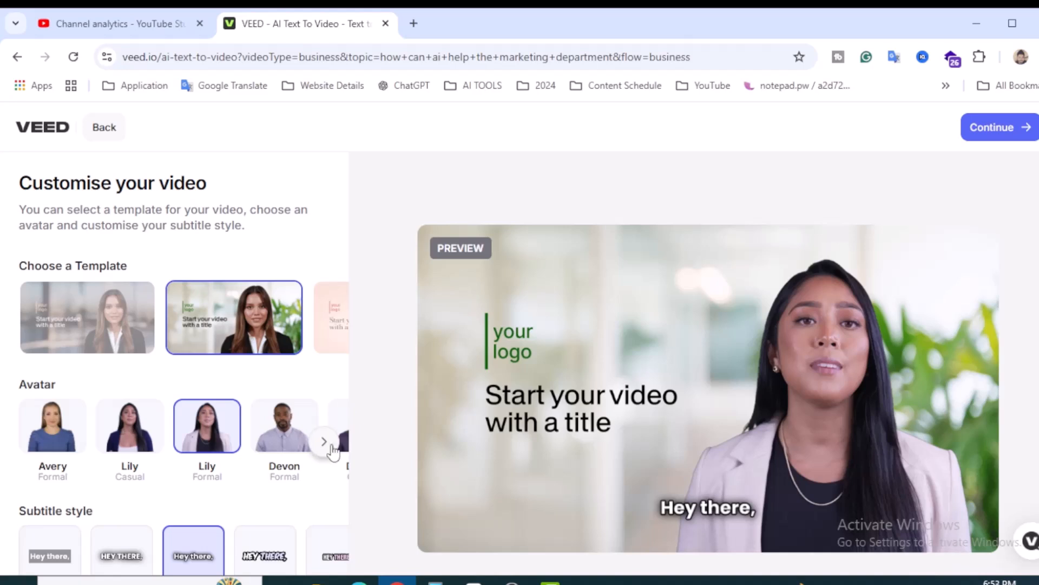
pyautogui.click(324, 440)
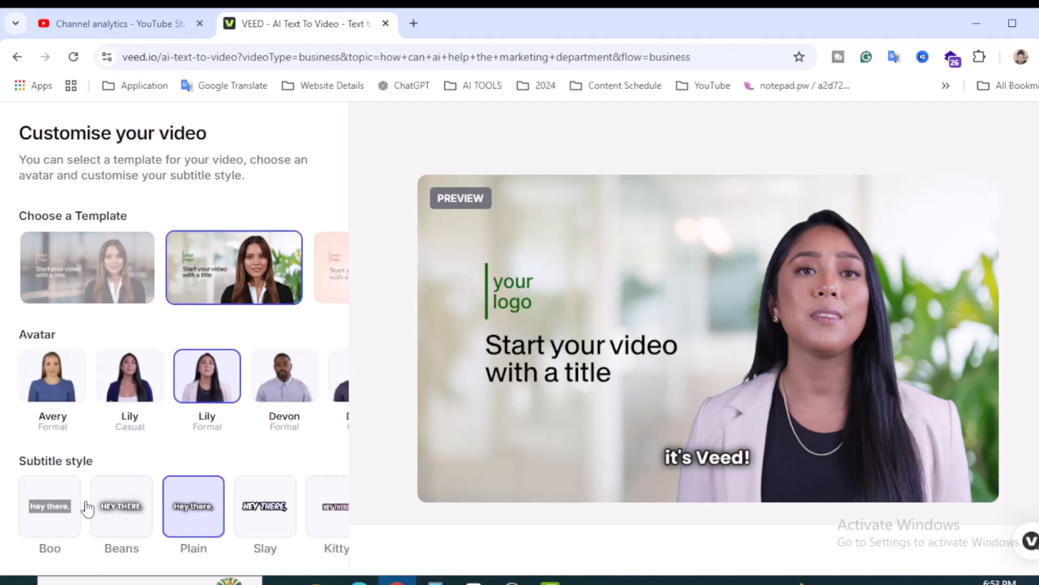
pyautogui.click(265, 507)
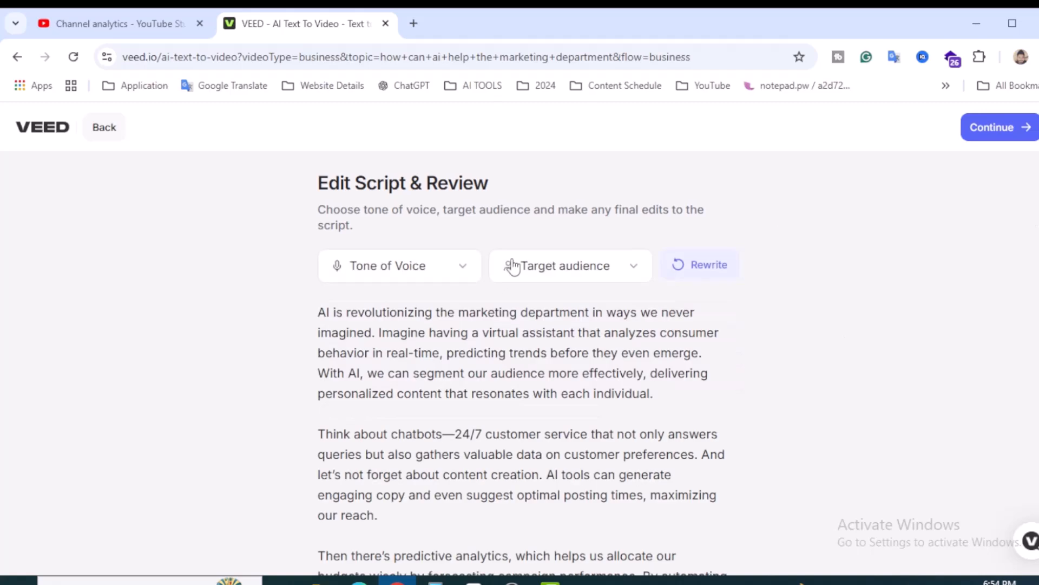
pyautogui.moveTo(891, 304)
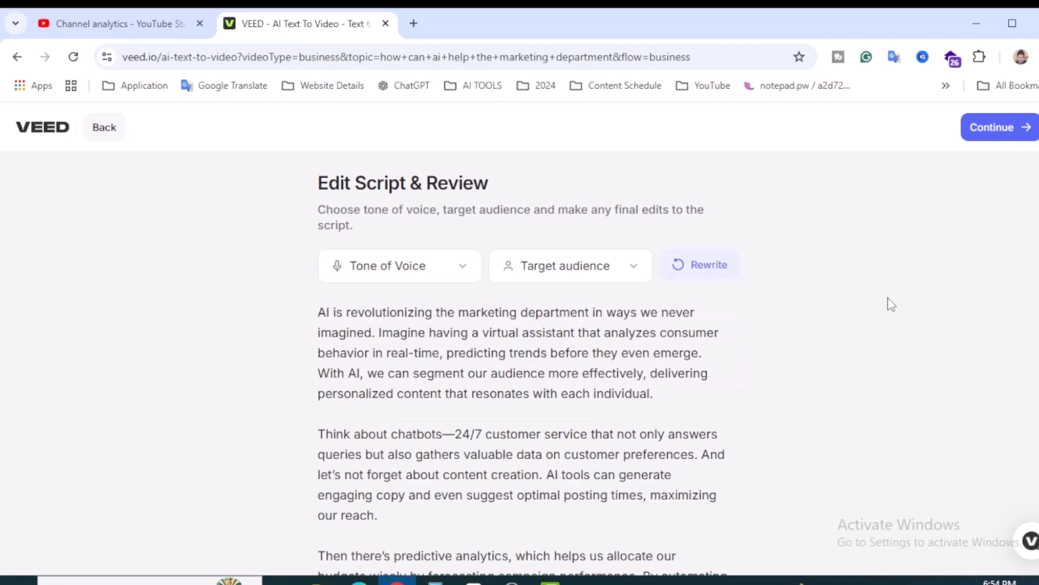
pyautogui.moveTo(788, 348)
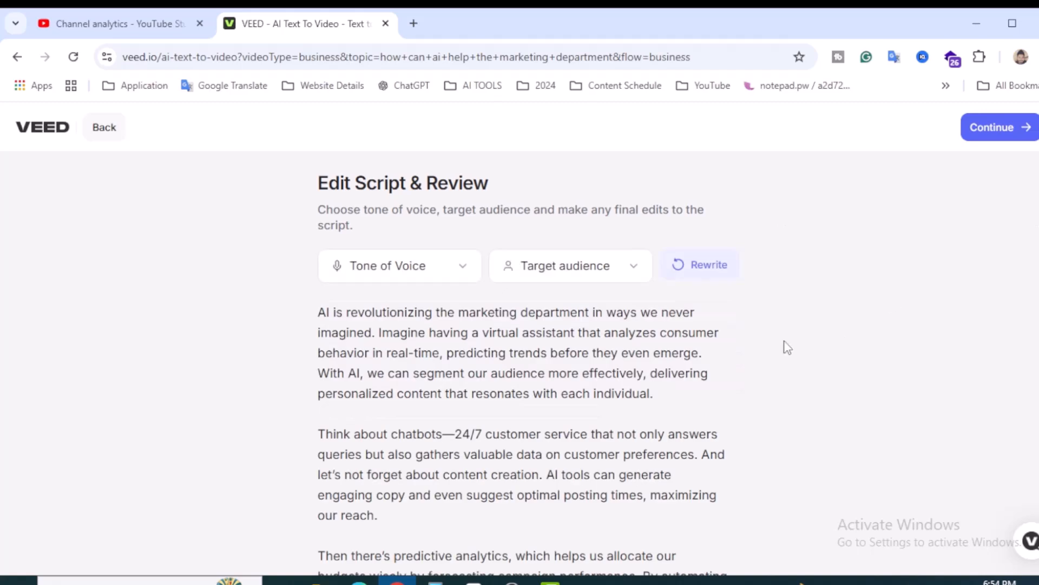
# Step: Scroll the AI script down to its closing line about connecting with audiences
pyautogui.scroll(-3)
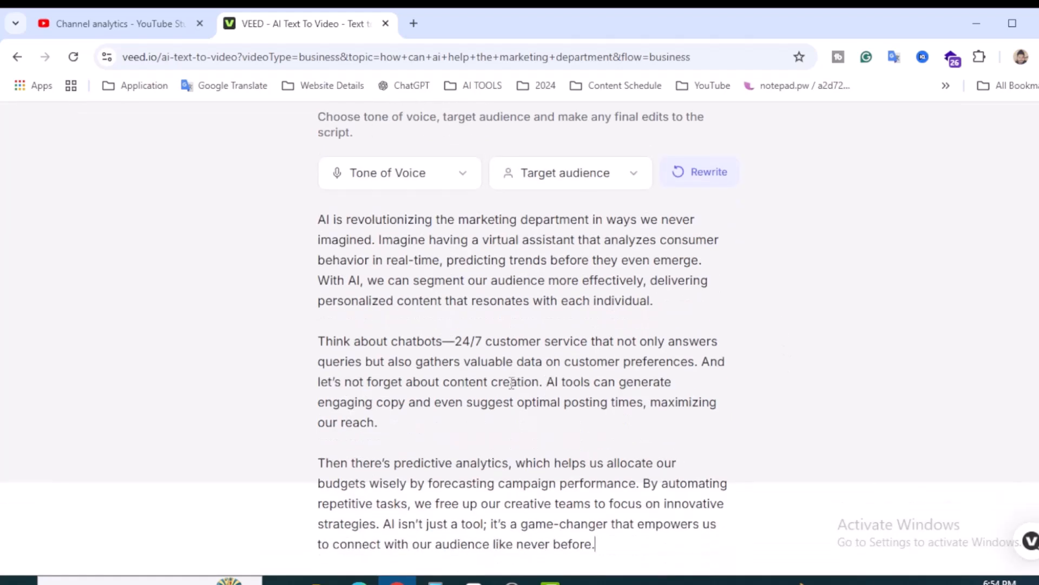
pyautogui.moveTo(579, 408)
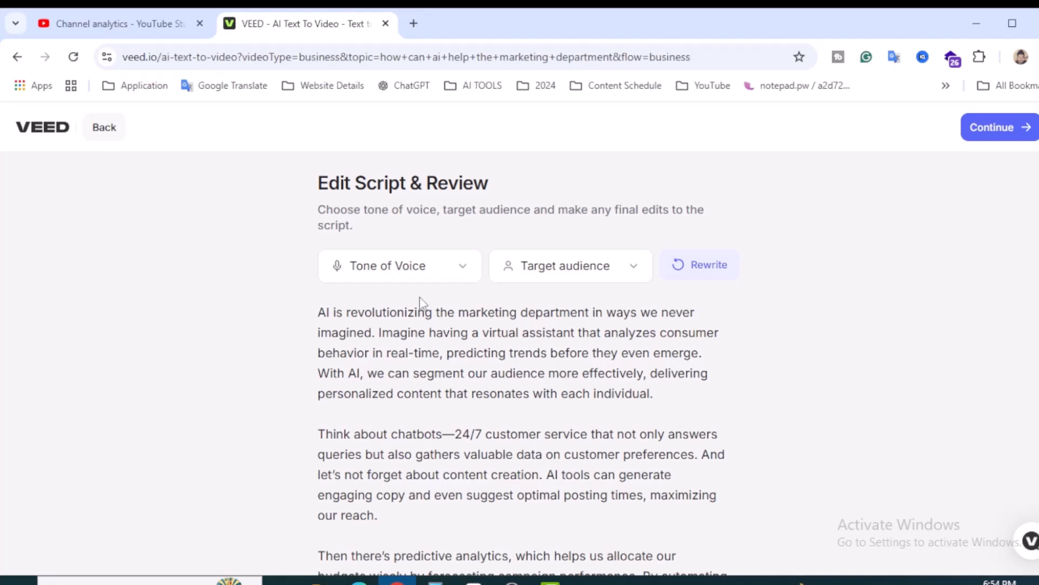
# Step: Rewrite the script in an Engaging tone for Marketing Professionals and generate the video
pyautogui.click(398, 265)
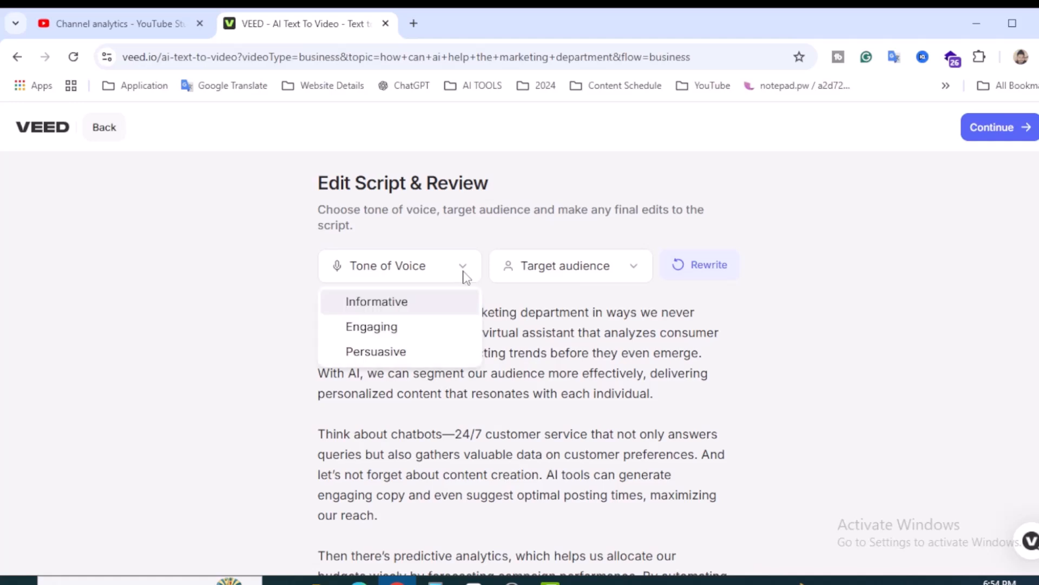
pyautogui.moveTo(413, 311)
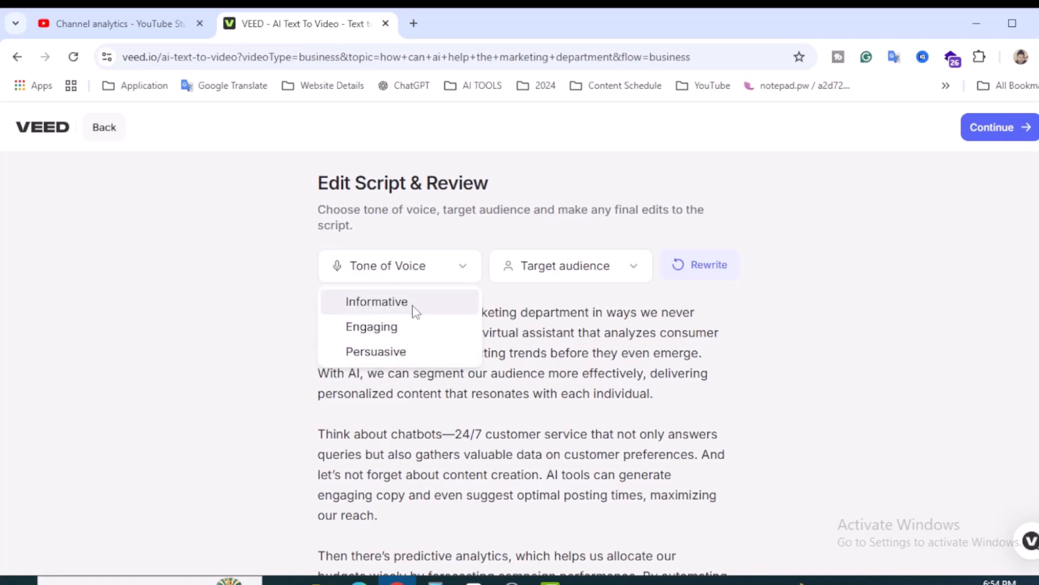
pyautogui.moveTo(391, 326)
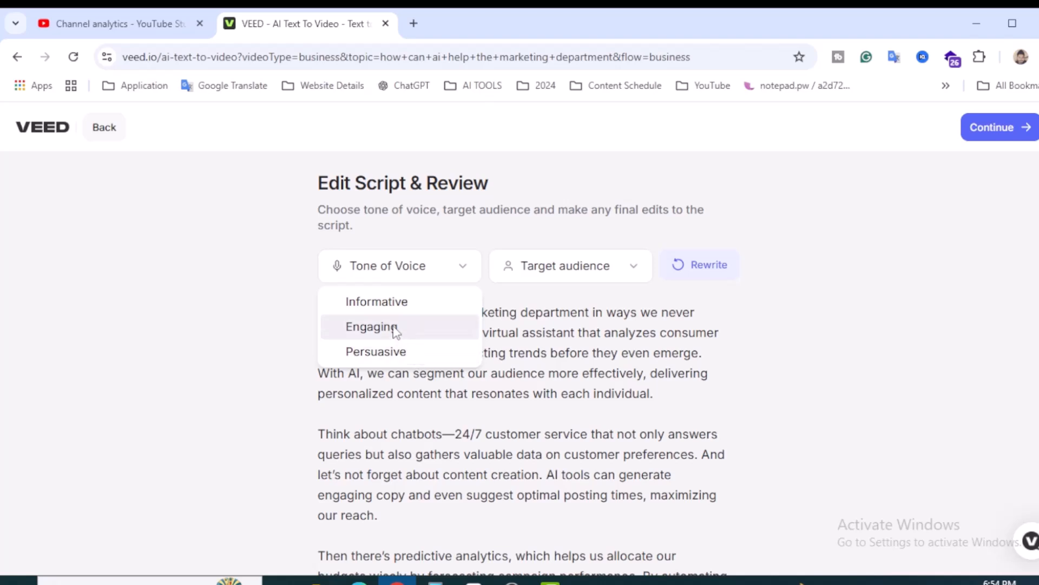
pyautogui.click(372, 325)
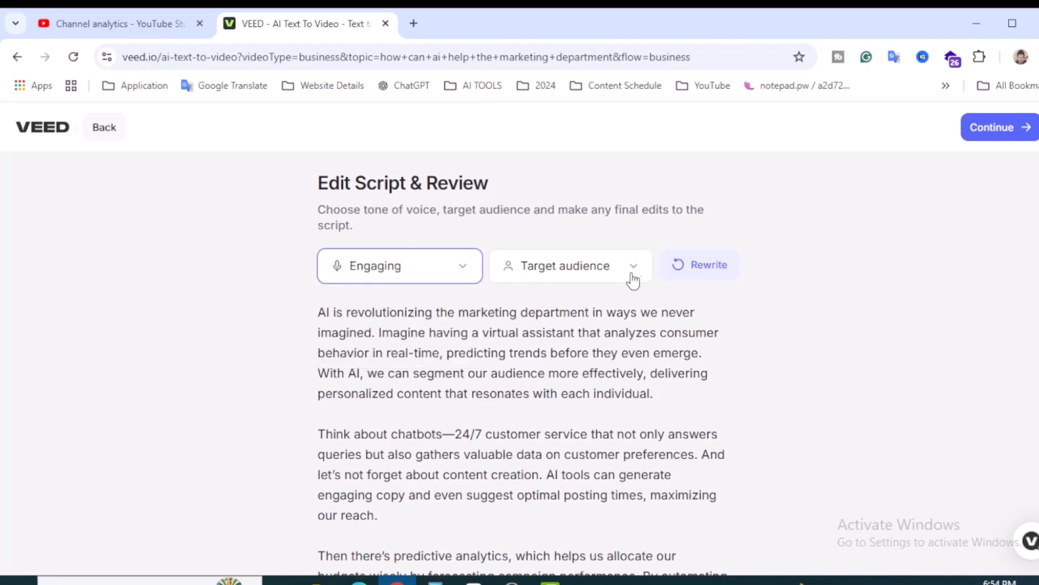
pyautogui.click(569, 266)
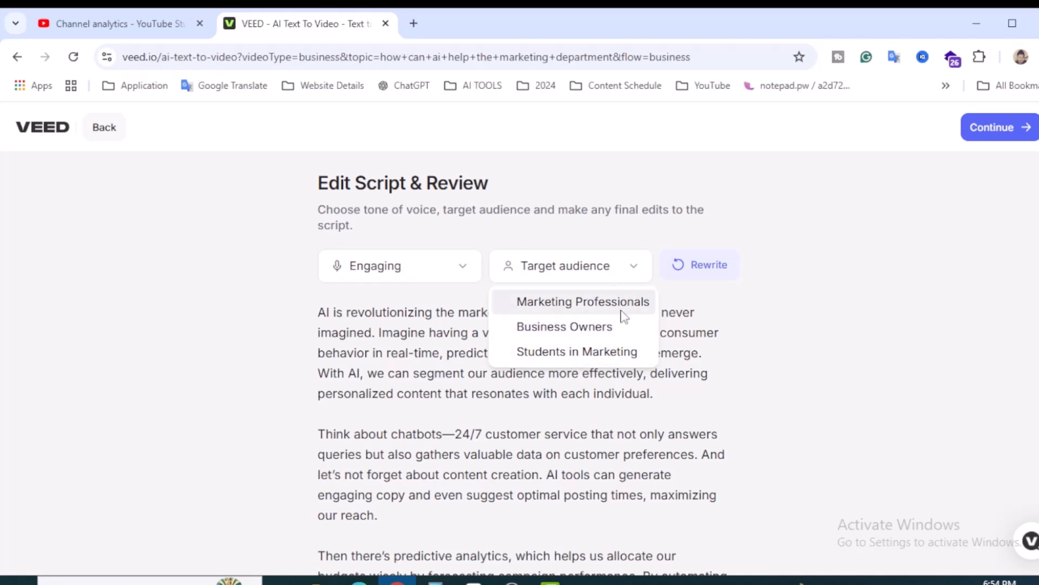
pyautogui.click(582, 301)
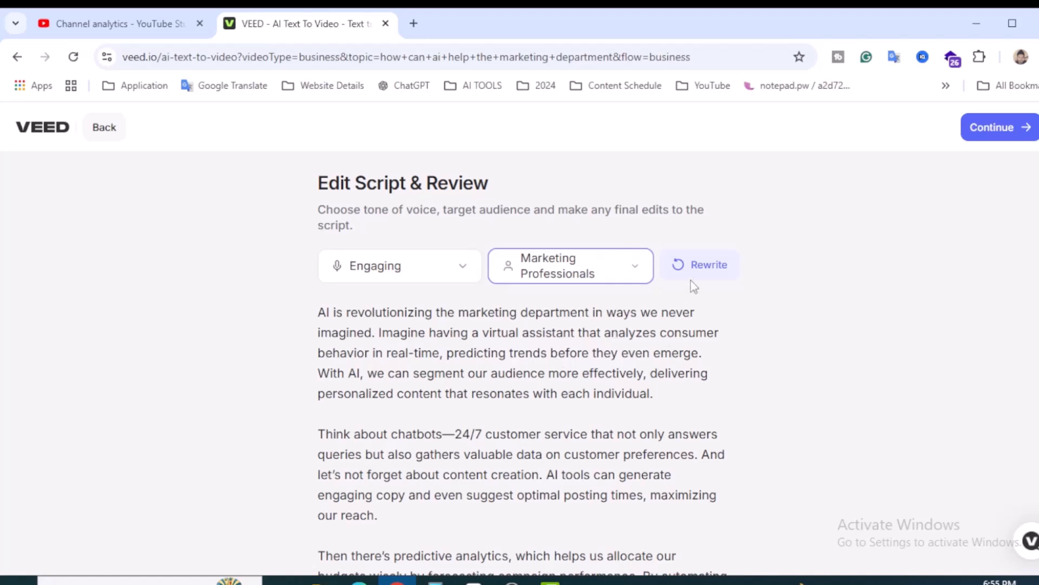
pyautogui.click(699, 265)
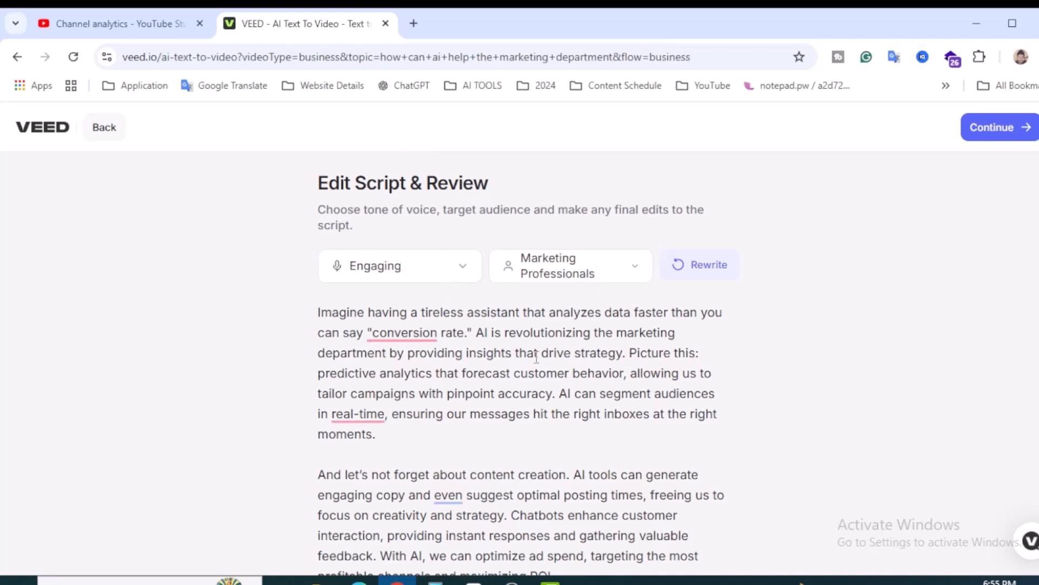
pyautogui.moveTo(1025, 200)
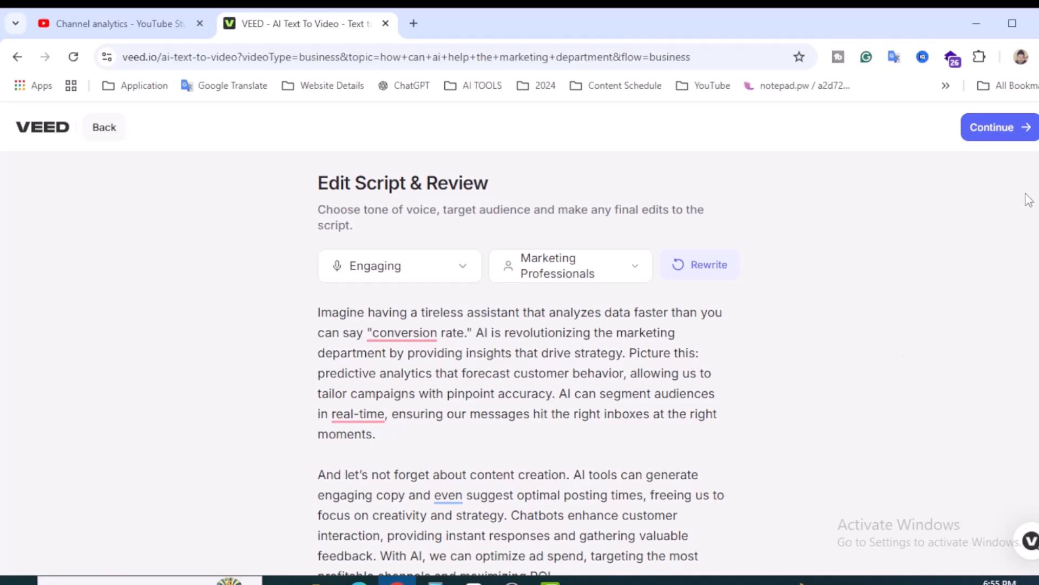
pyautogui.click(998, 127)
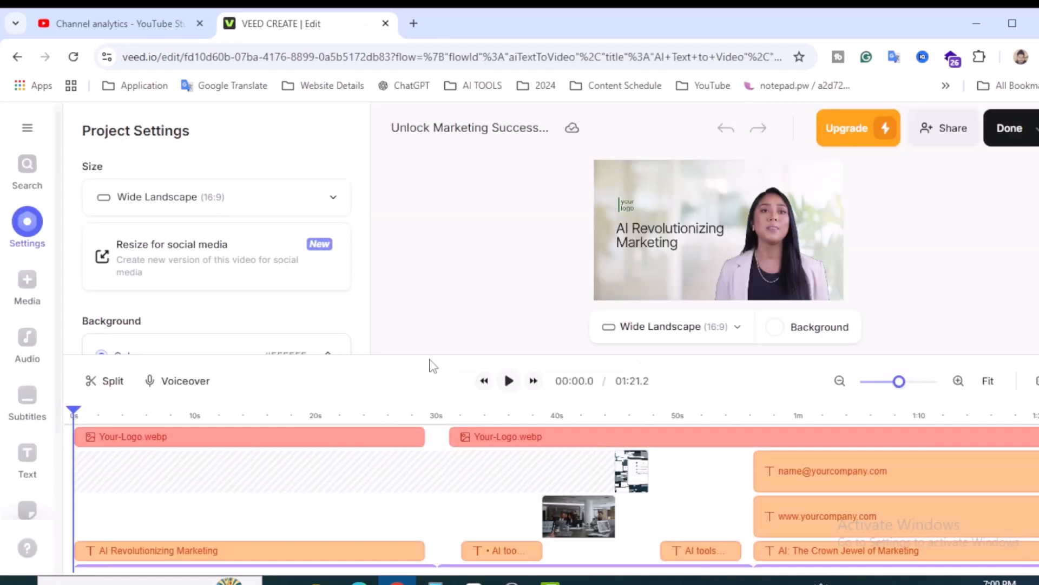
pyautogui.moveTo(487, 354)
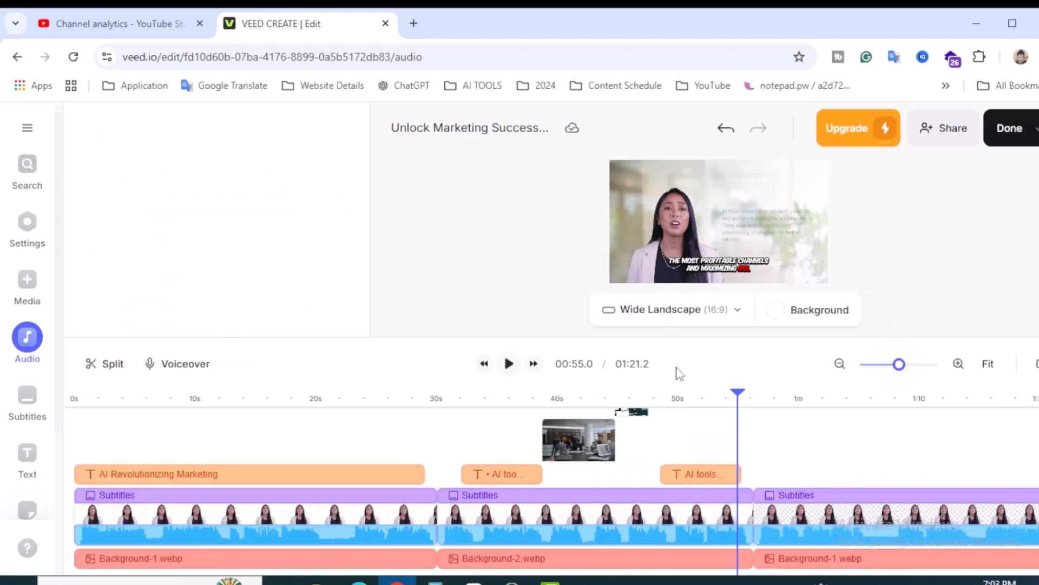
pyautogui.moveTo(687, 322)
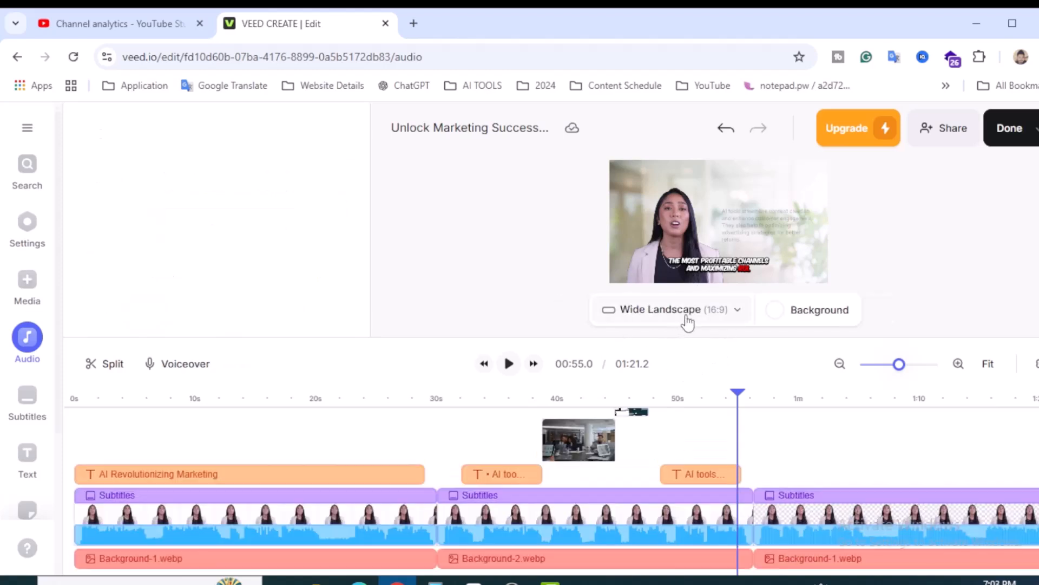
# Step: Resize the video from Wide Landscape 16:9 to YouTube Short 9:16
pyautogui.click(670, 309)
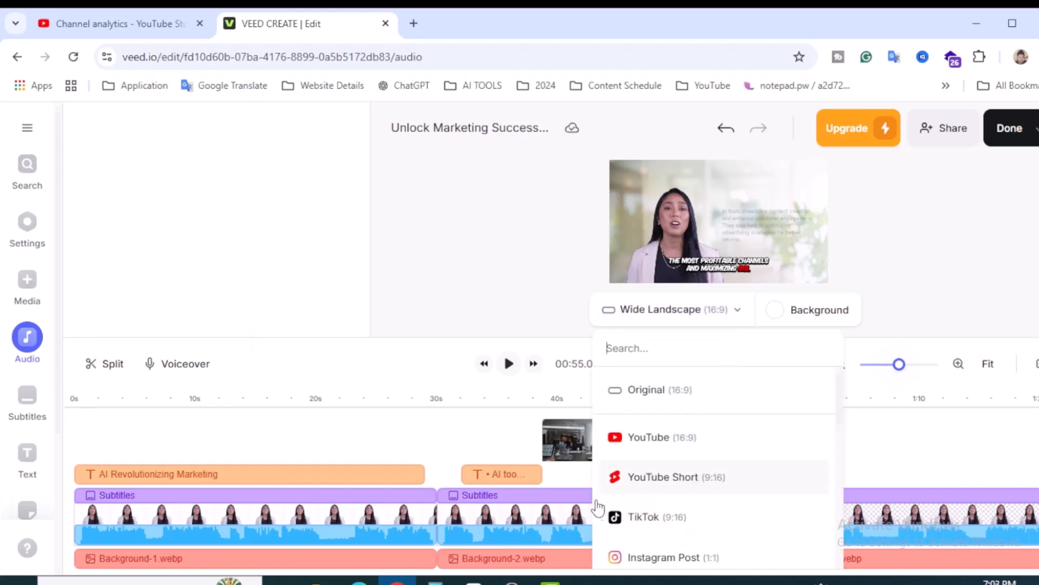
pyautogui.click(676, 476)
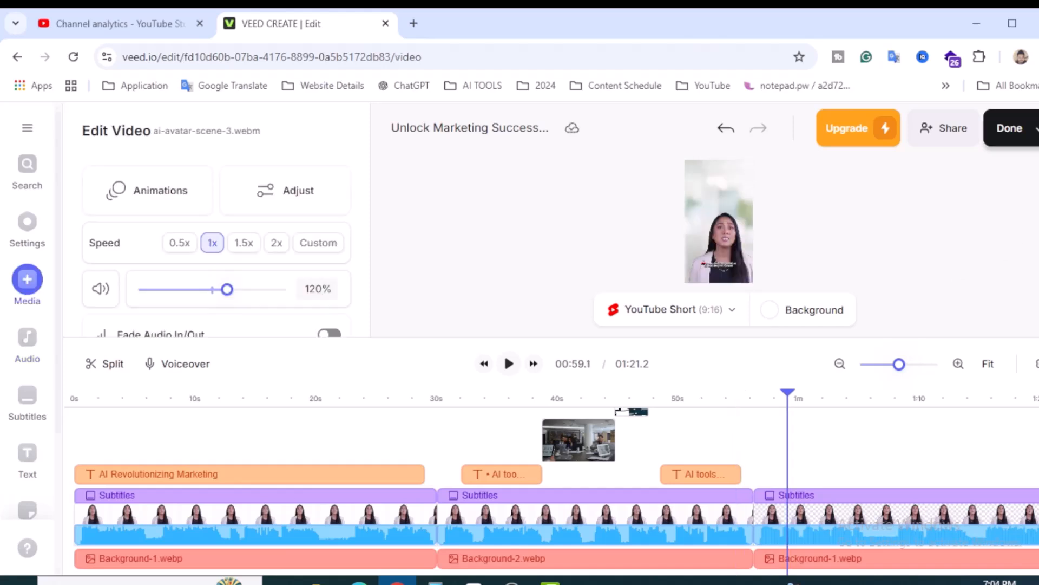
# Step: Export the vertical video with burned-in subtitles and download the MP4
pyautogui.click(1009, 128)
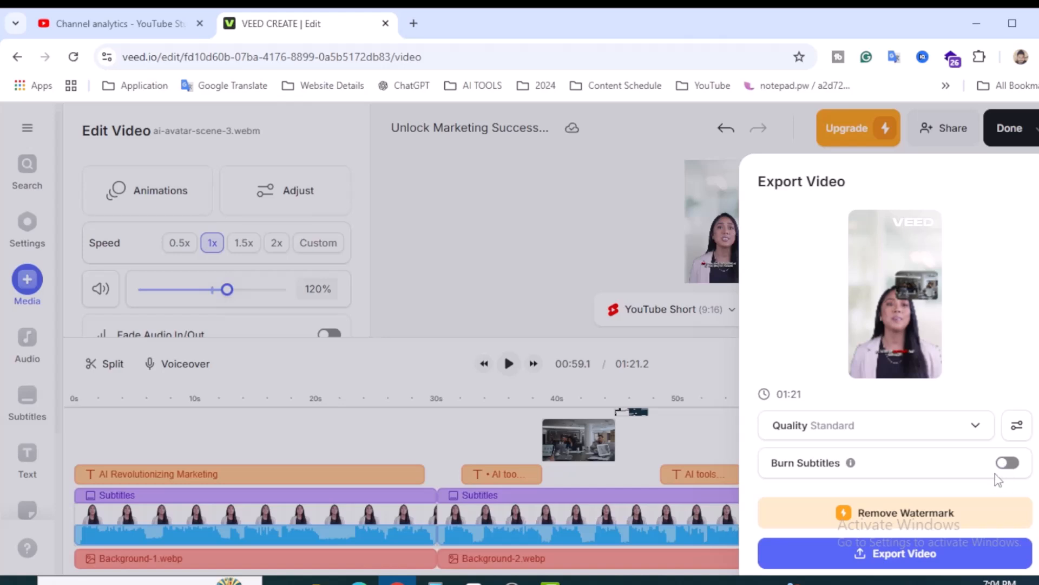
pyautogui.click(1007, 461)
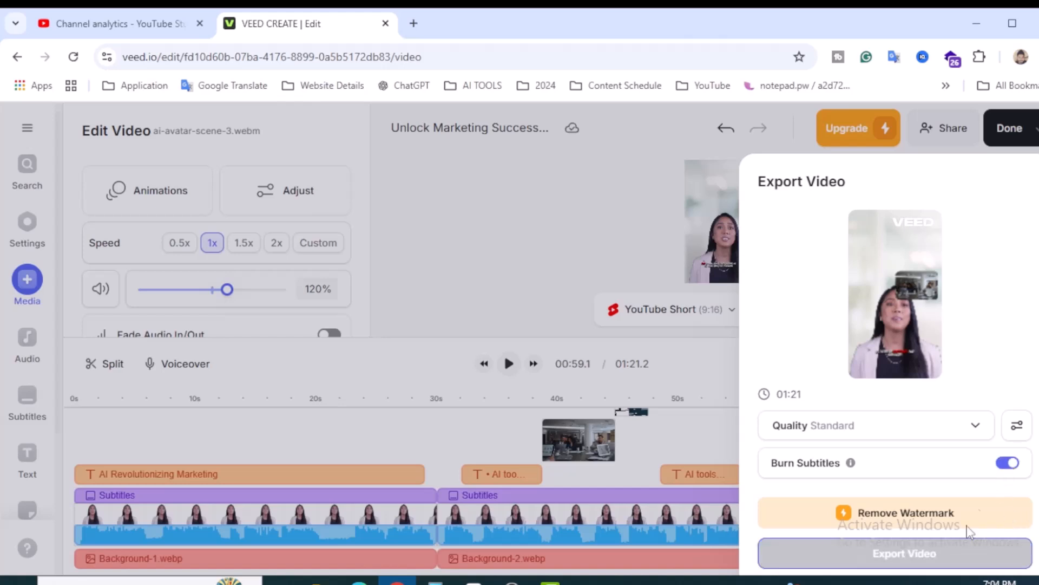
pyautogui.click(904, 553)
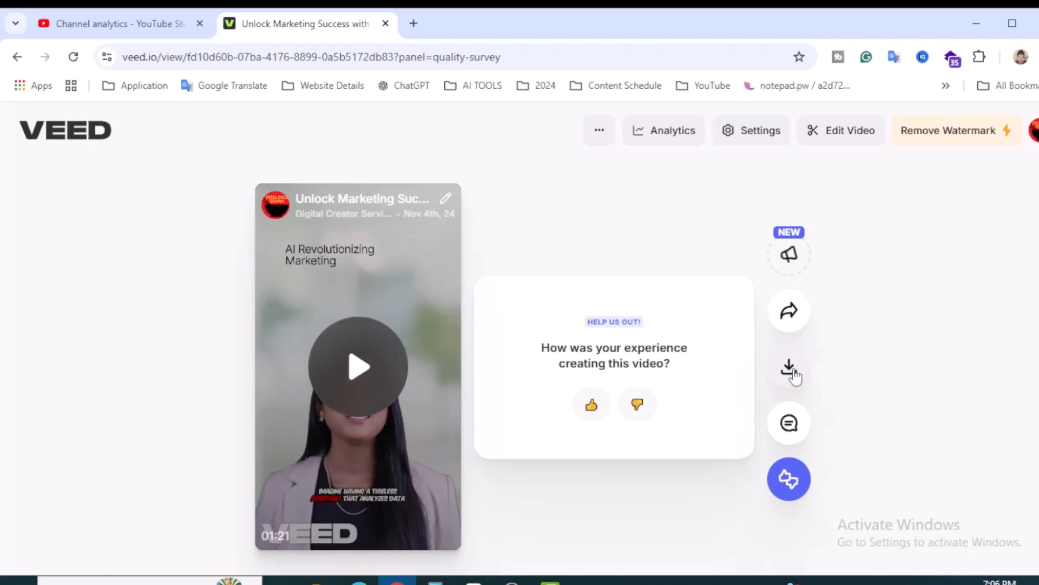
pyautogui.click(789, 367)
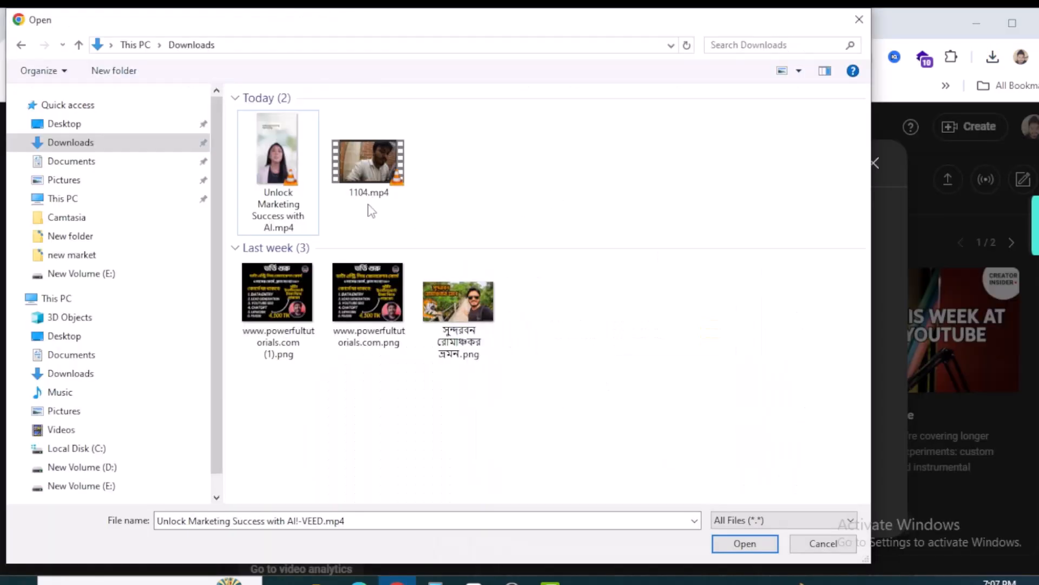
# Step: Select the Unlock Marketing Success MP4 for upload and scroll through its details form
pyautogui.click(744, 543)
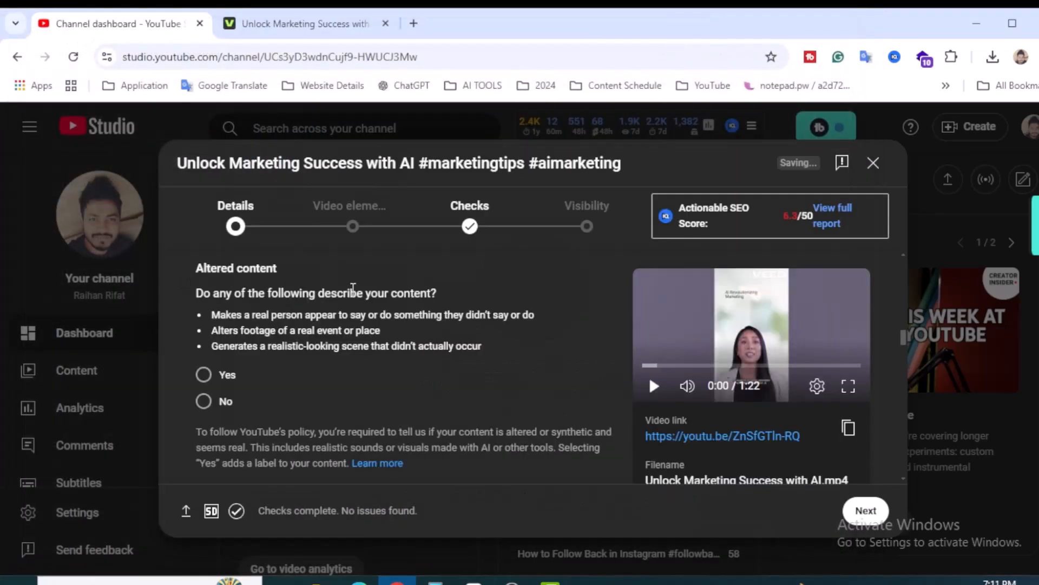
pyautogui.moveTo(228, 381)
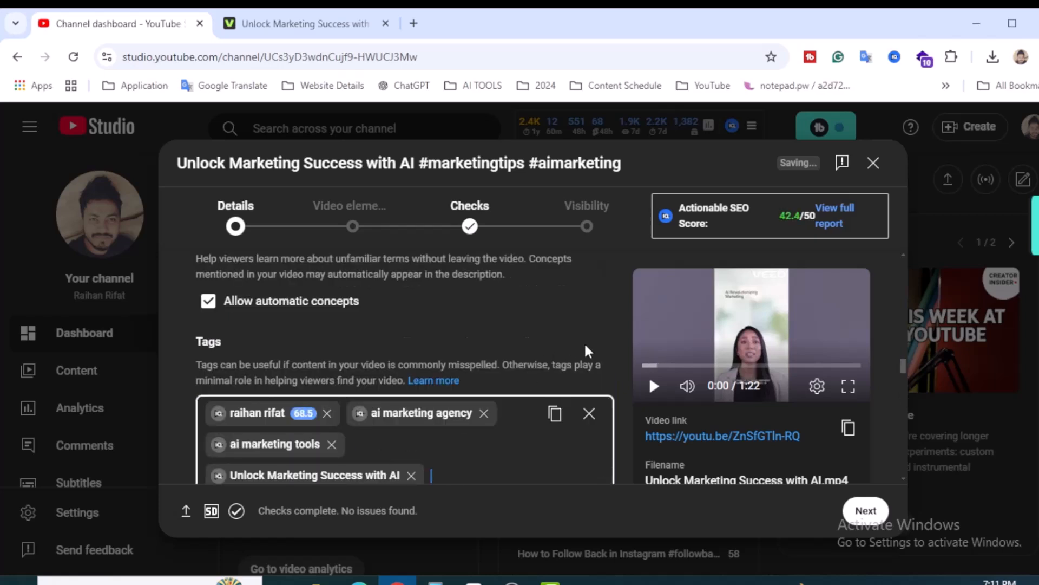
pyautogui.scroll(-3)
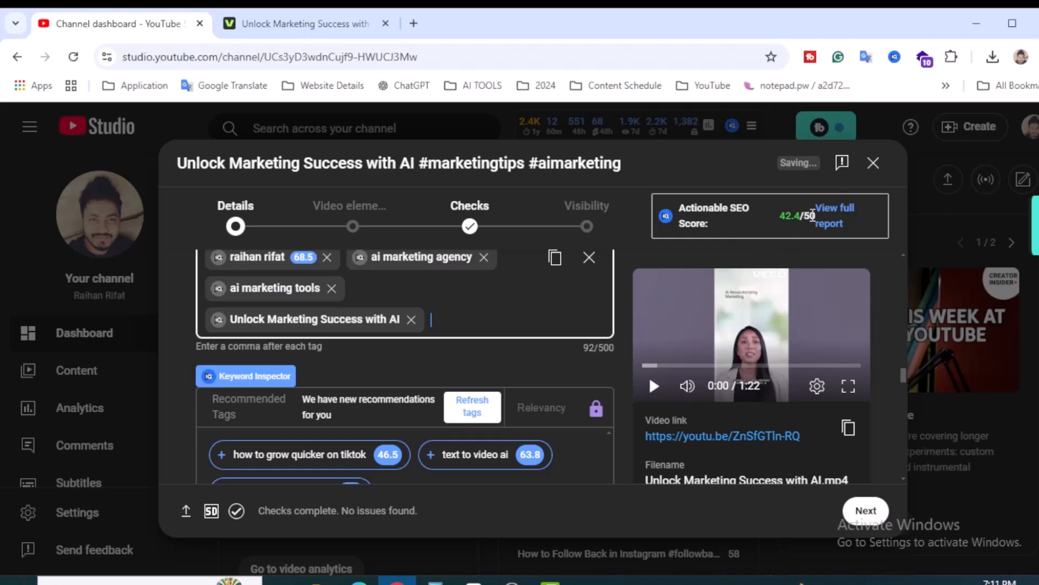
pyautogui.moveTo(593, 318)
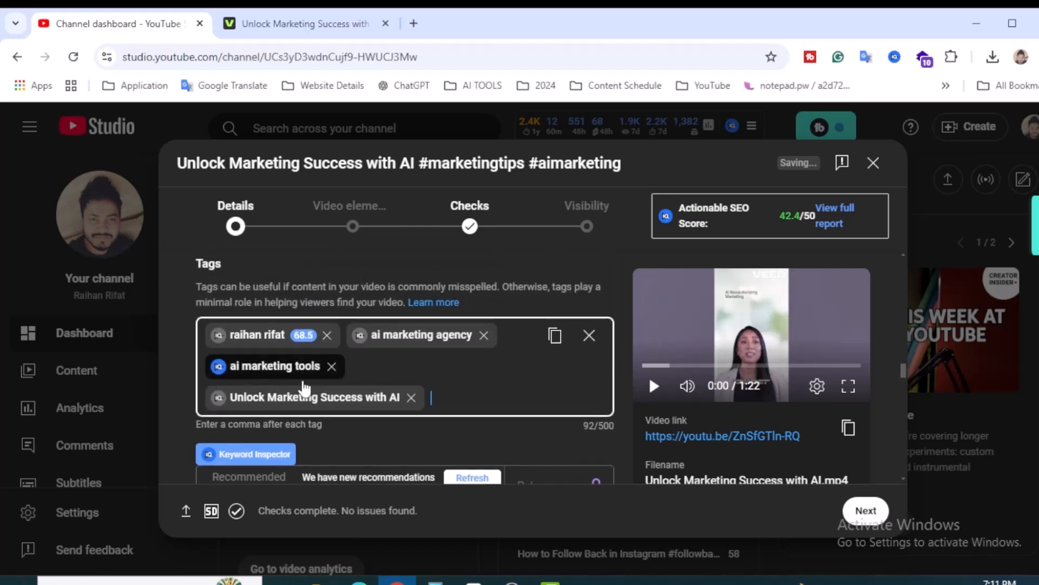
# Step: Inspect the ai marketing tools tag and add ai for seo, best ai marketing tools, social media tools
pyautogui.click(245, 454)
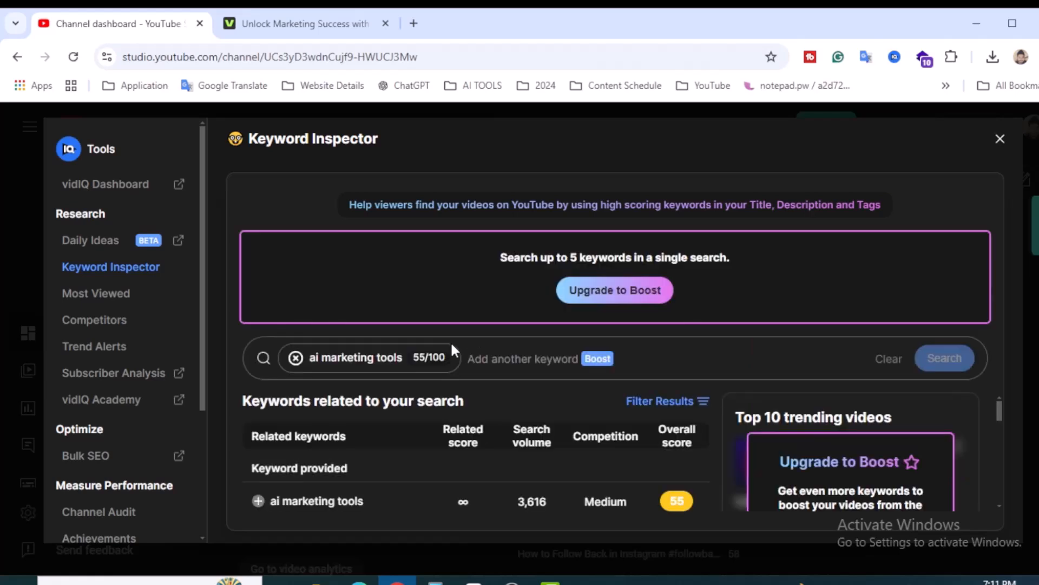
pyautogui.moveTo(406, 442)
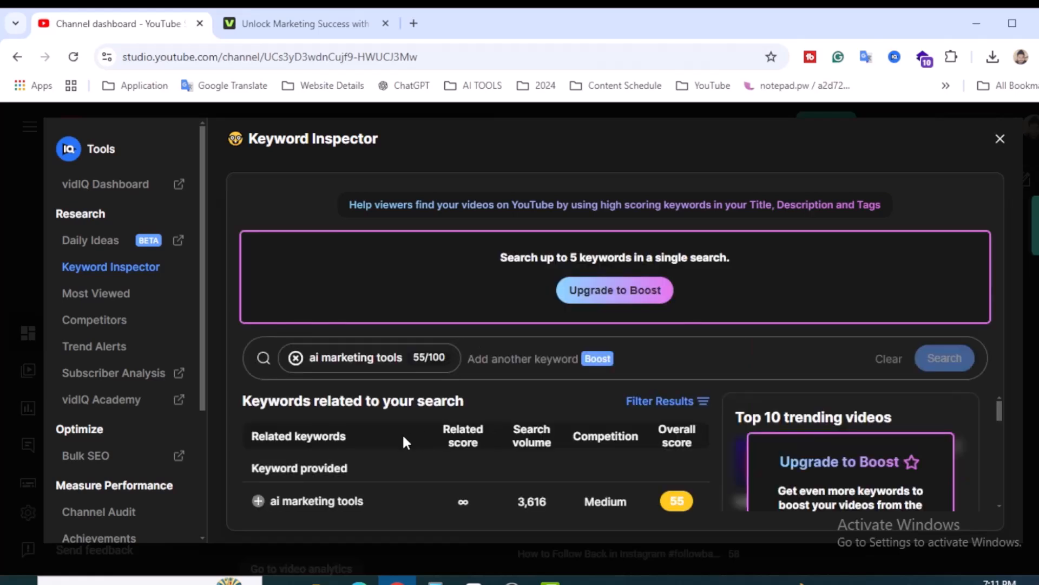
pyautogui.scroll(-3)
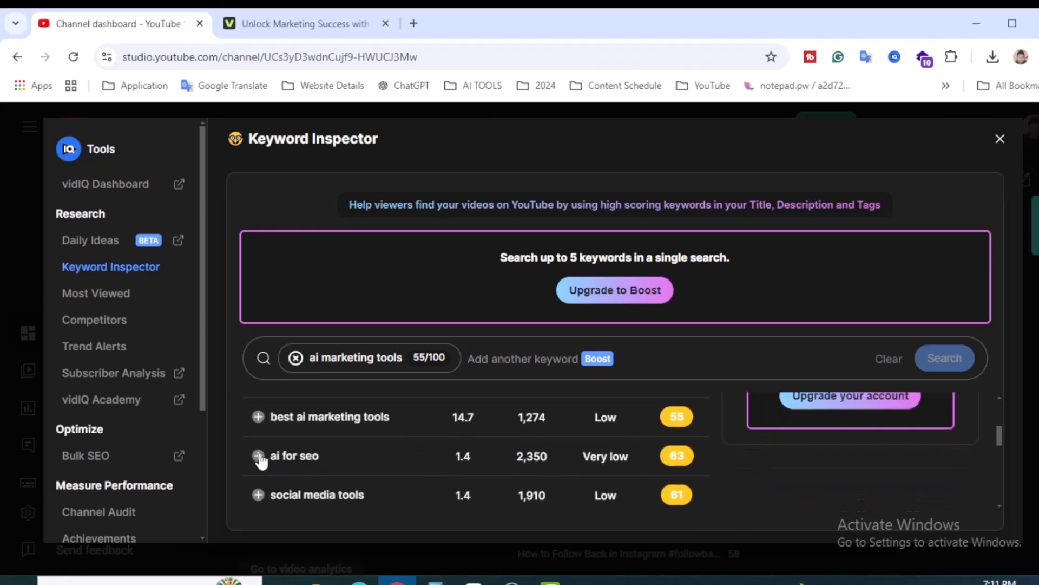
pyautogui.click(258, 455)
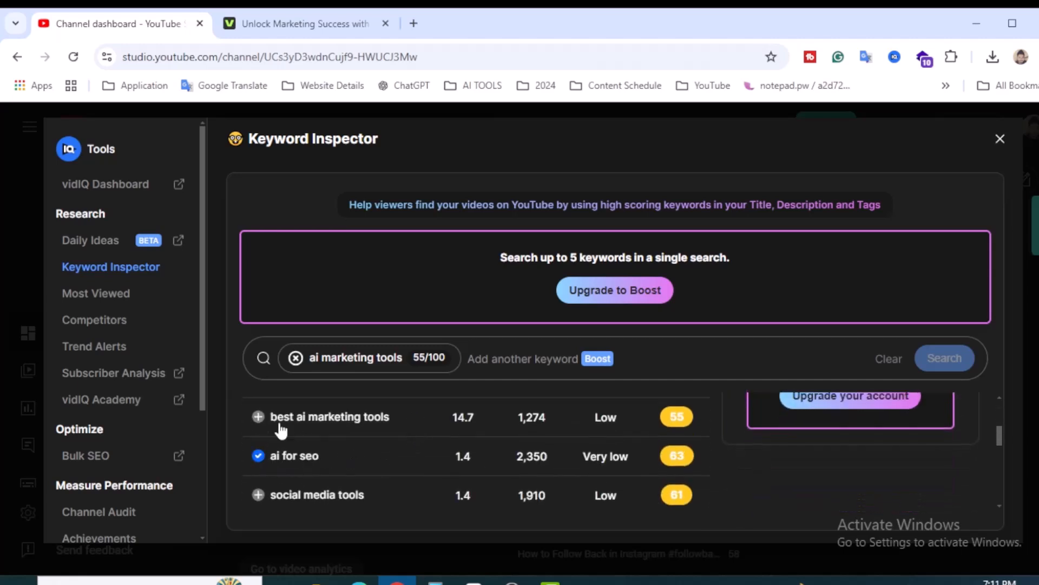
pyautogui.click(257, 416)
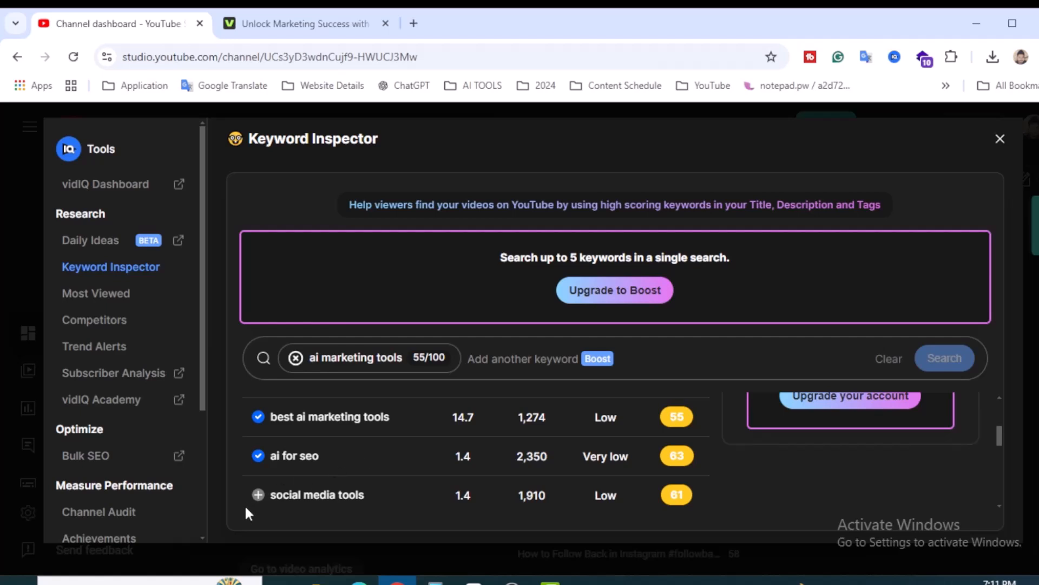
pyautogui.click(258, 494)
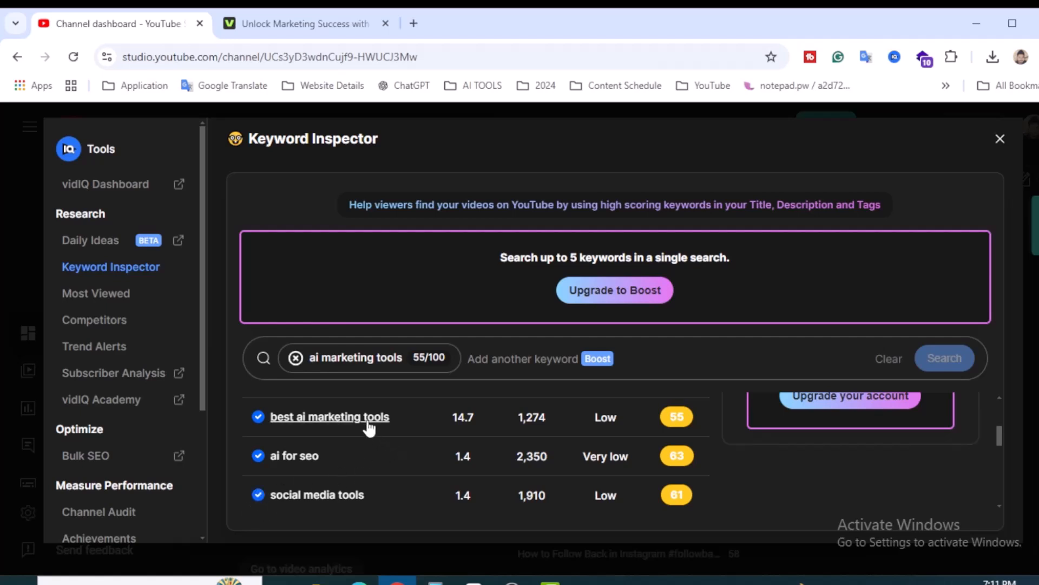
# Step: Add ecommerce tutorials from keywords related to best ai marketing tools, then publish the Short
pyautogui.click(330, 416)
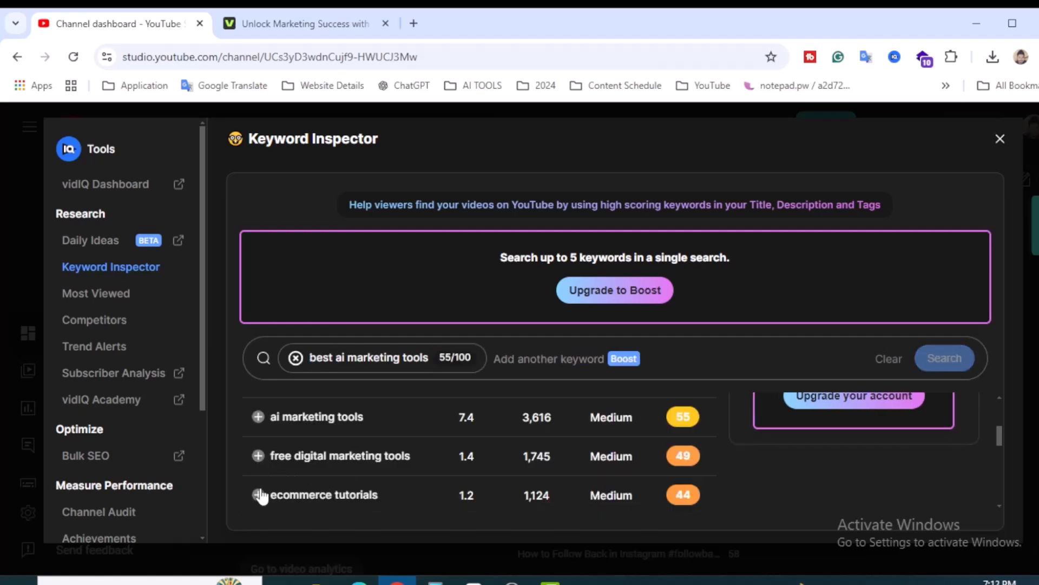
pyautogui.click(257, 417)
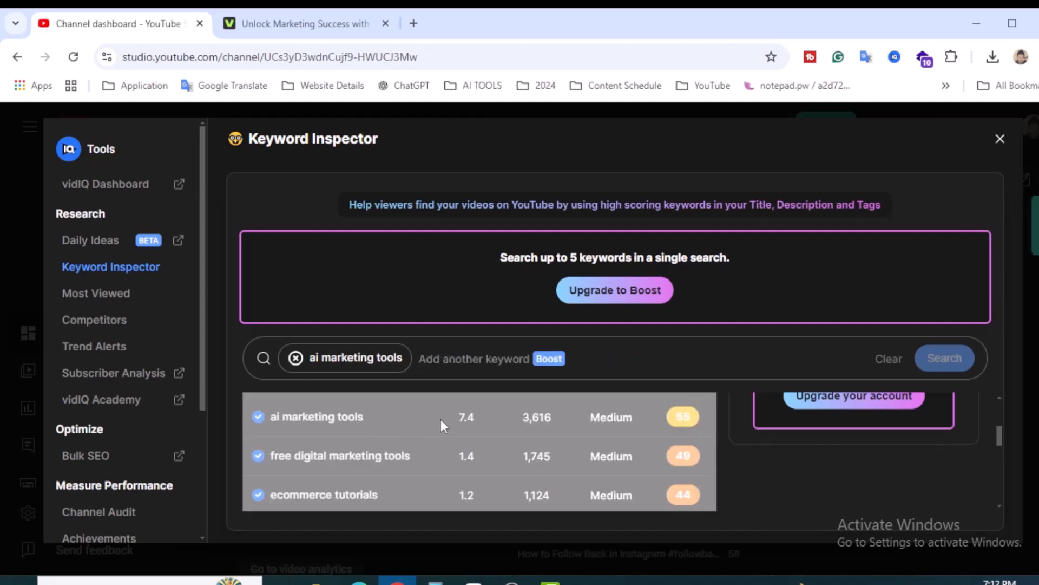
pyautogui.click(1000, 138)
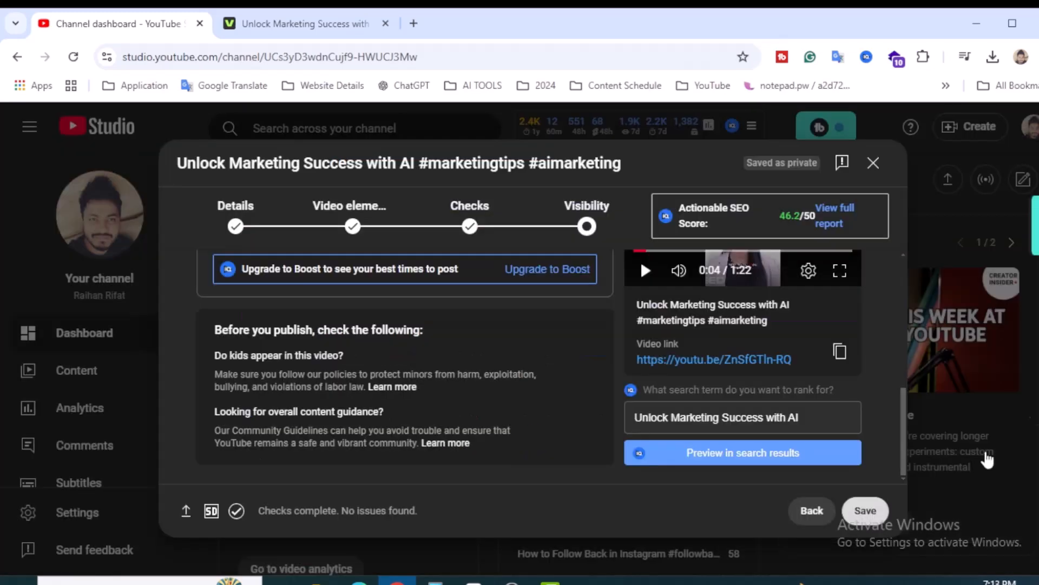
pyautogui.click(865, 510)
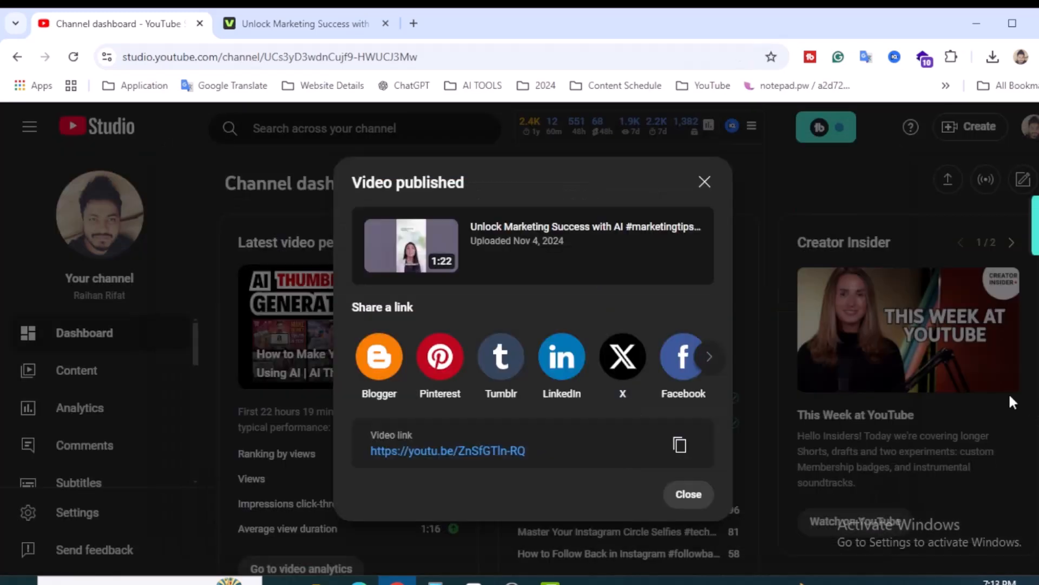